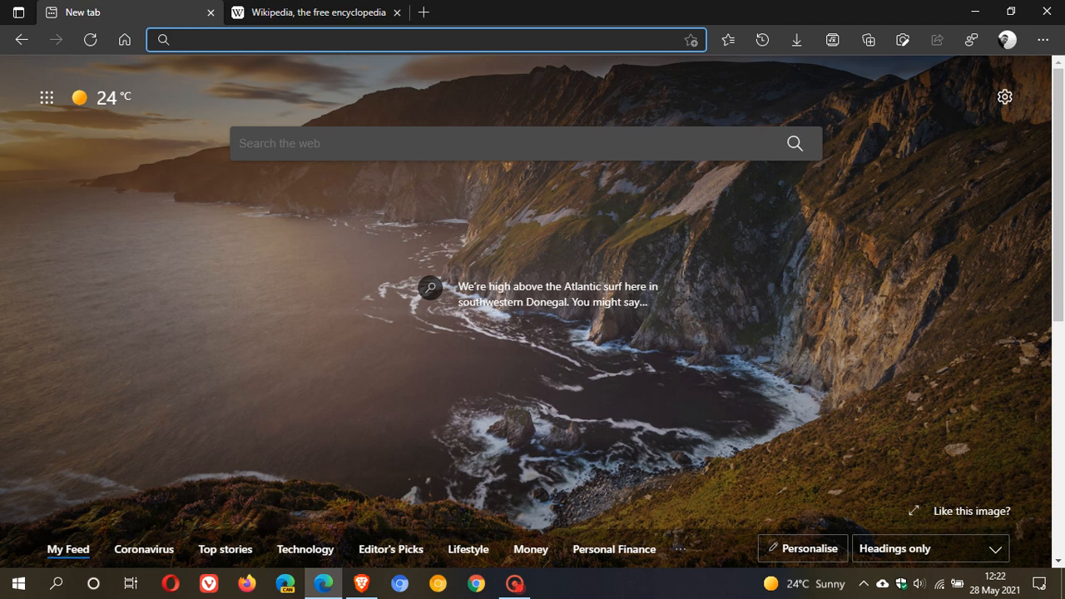
# Check Edge's About page, confirming version 91.0.864.37 is up to date
pyautogui.click(332, 39)
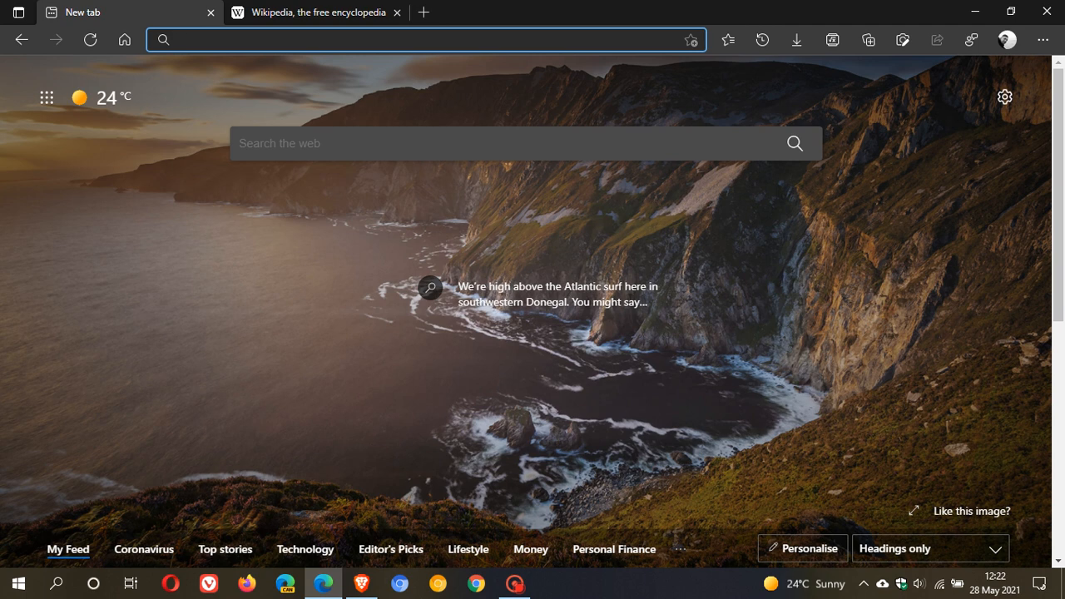
pyautogui.click(332, 39)
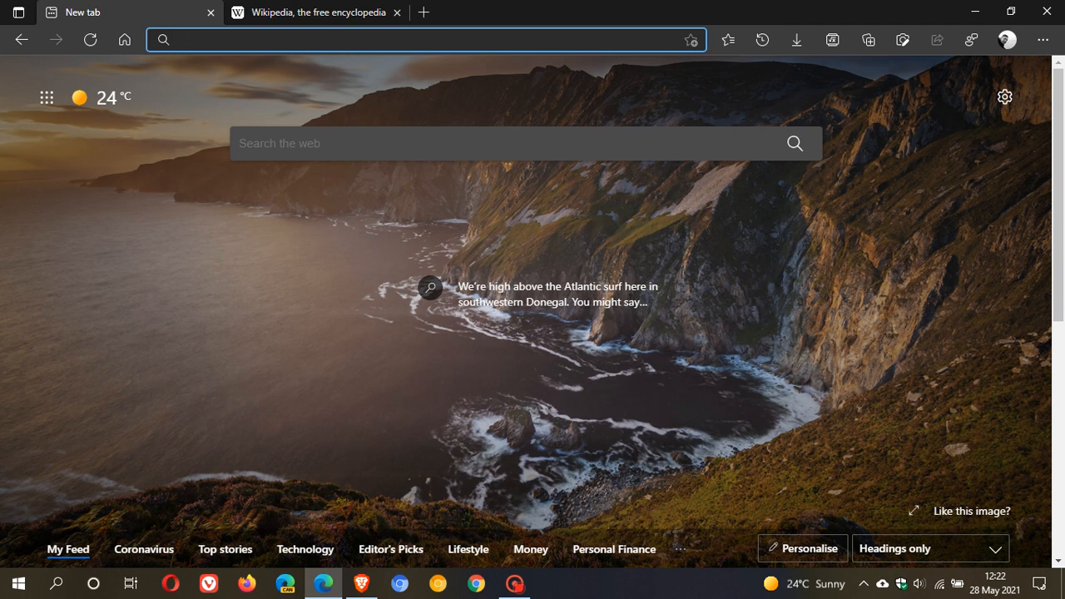
pyautogui.moveTo(766, 413)
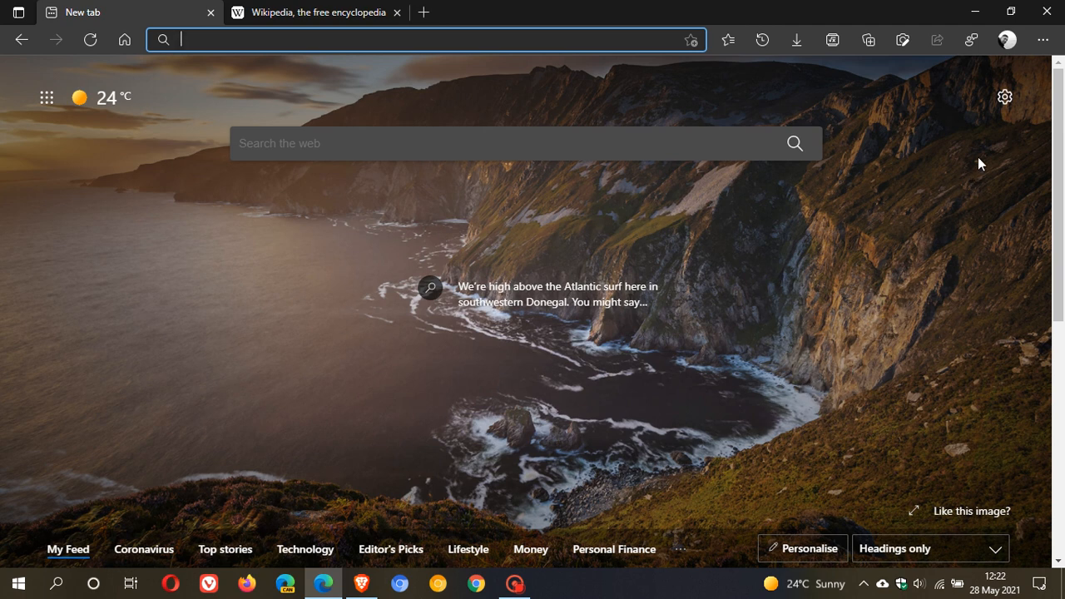
pyautogui.click(1041, 39)
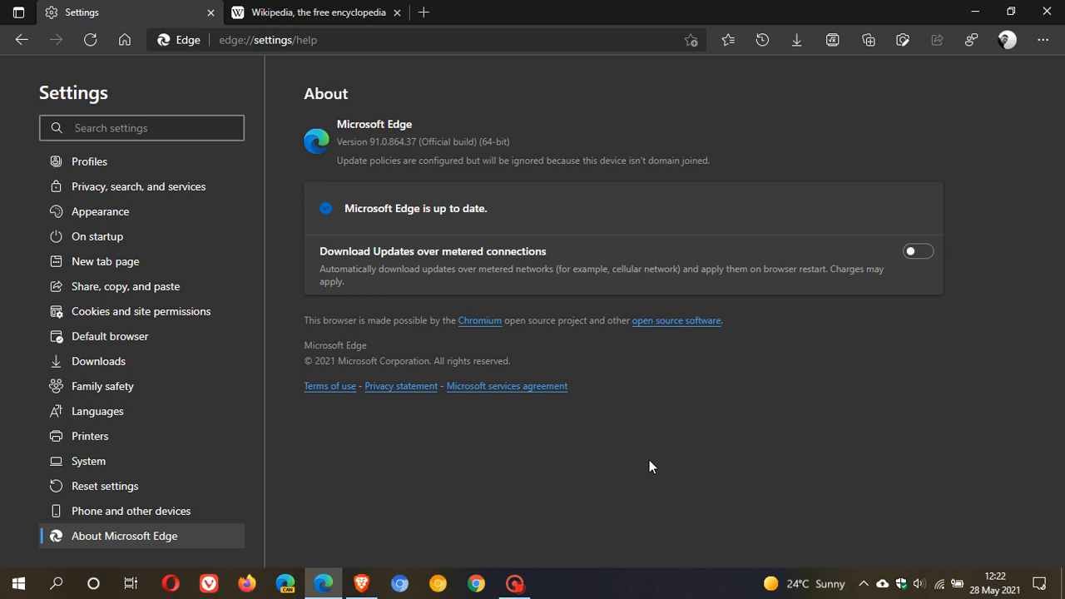
pyautogui.moveTo(329, 241)
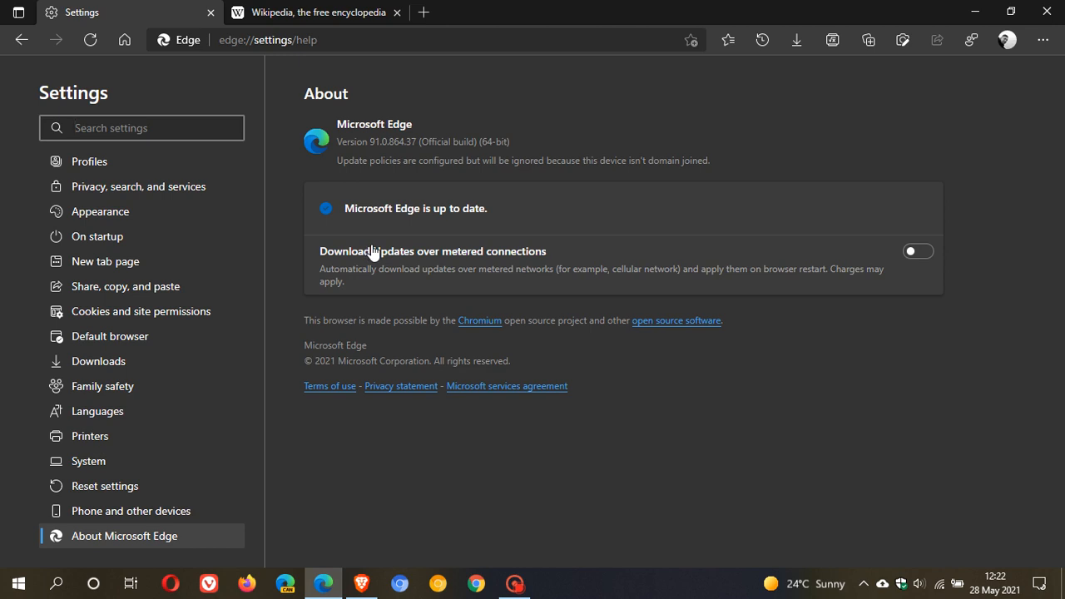
pyautogui.click(142, 127)
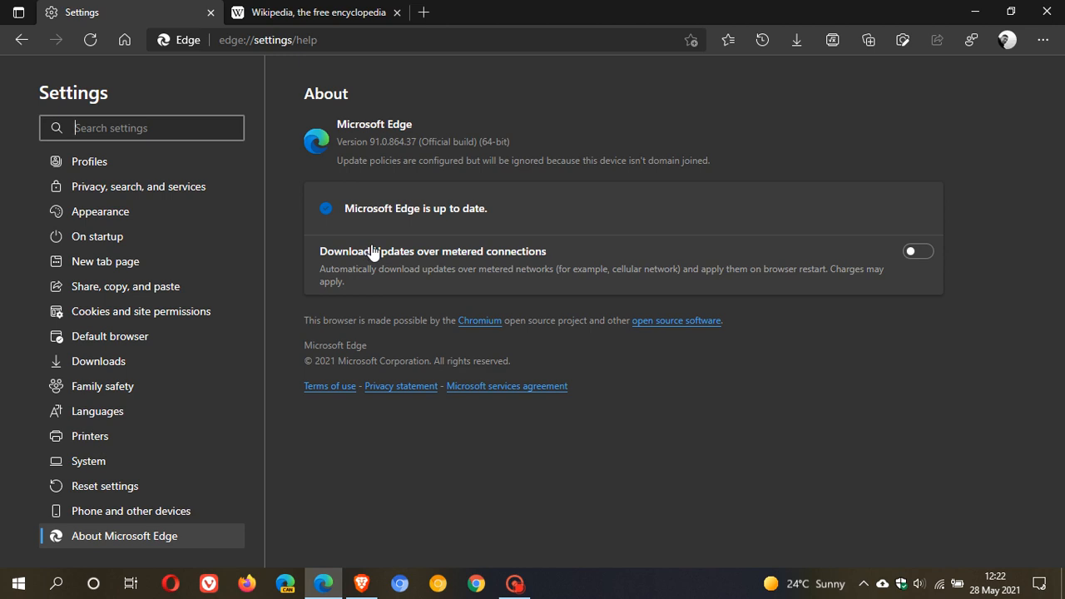
pyautogui.moveTo(379, 155)
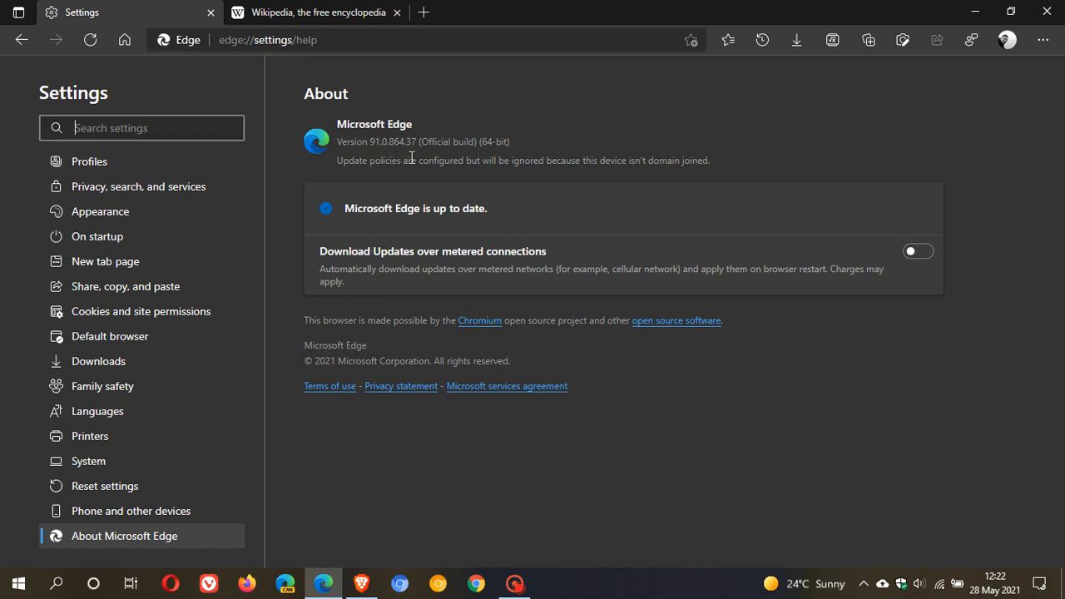
pyautogui.moveTo(408, 183)
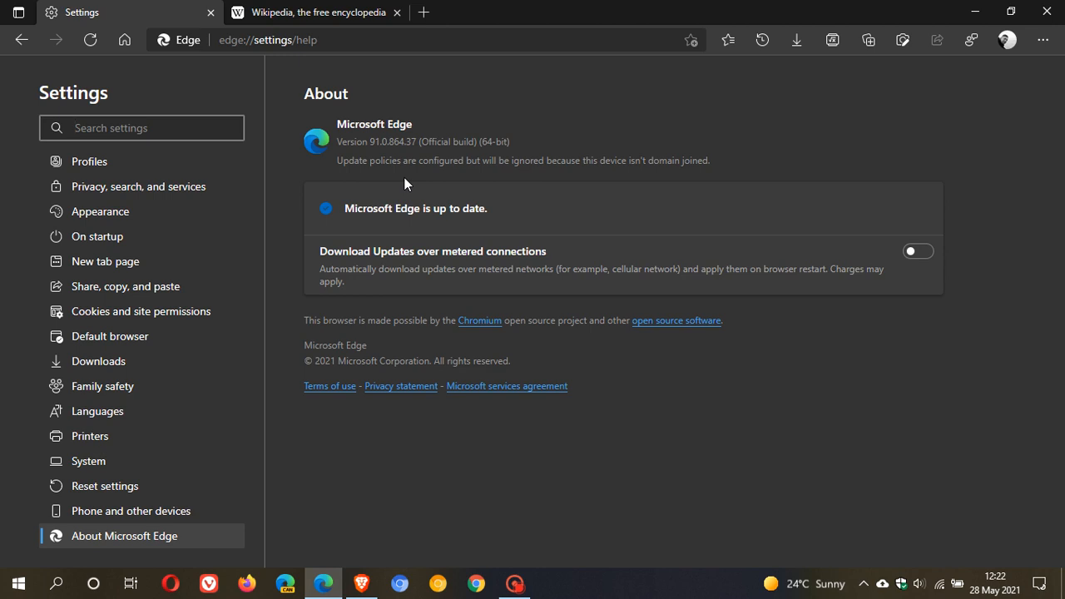
pyautogui.click(141, 128)
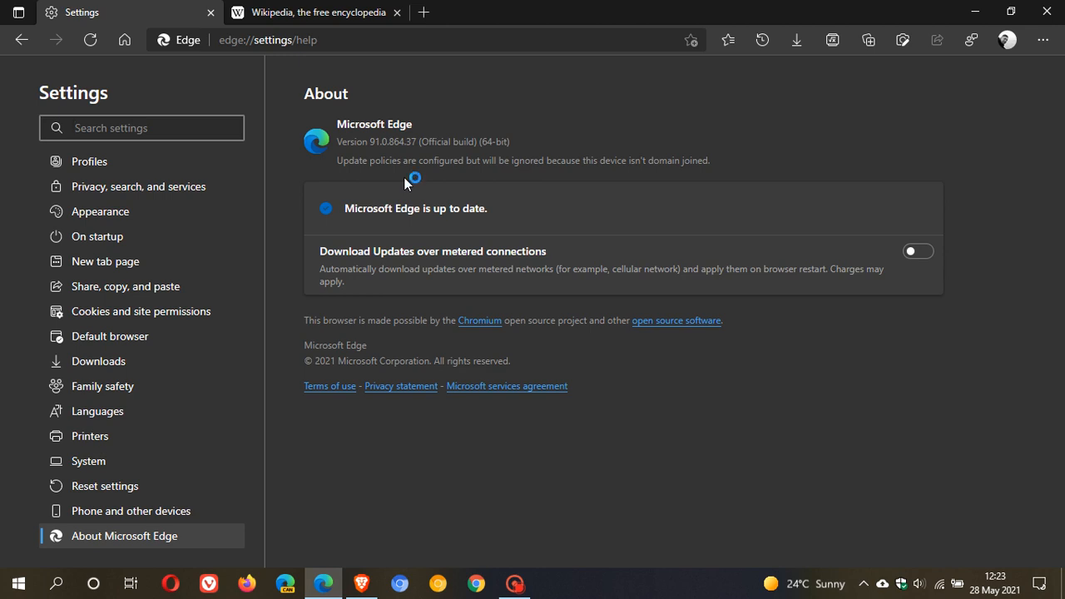
pyautogui.moveTo(408, 182)
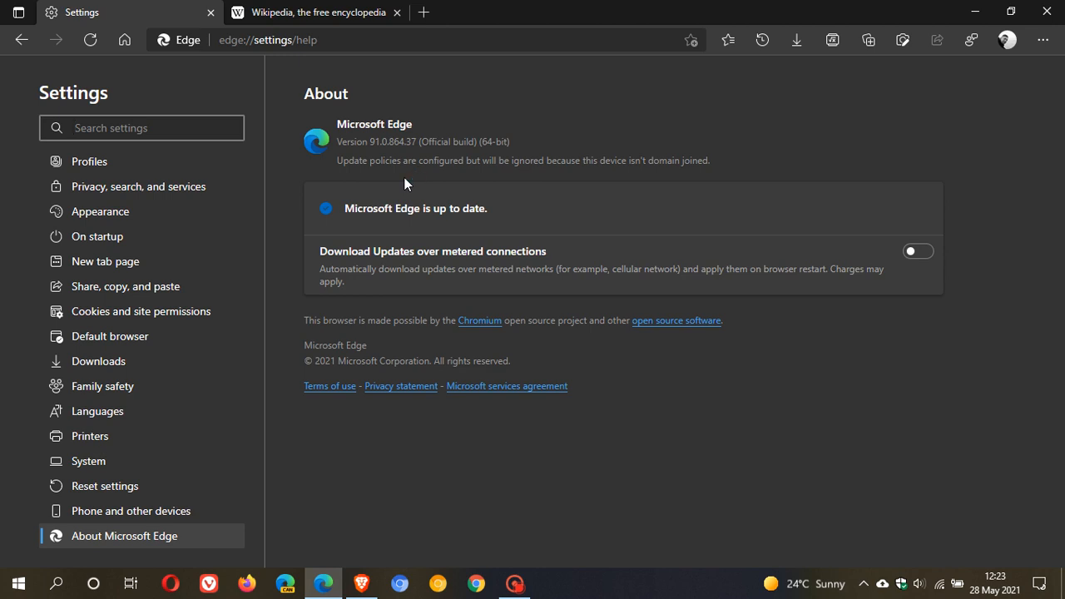
pyautogui.click(142, 127)
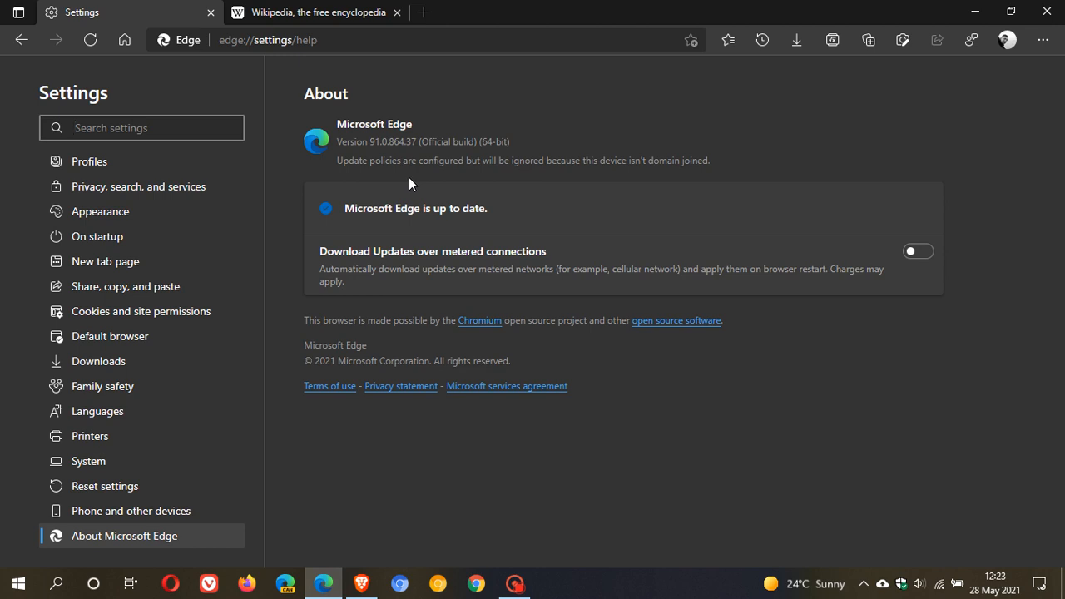
pyautogui.moveTo(88, 461)
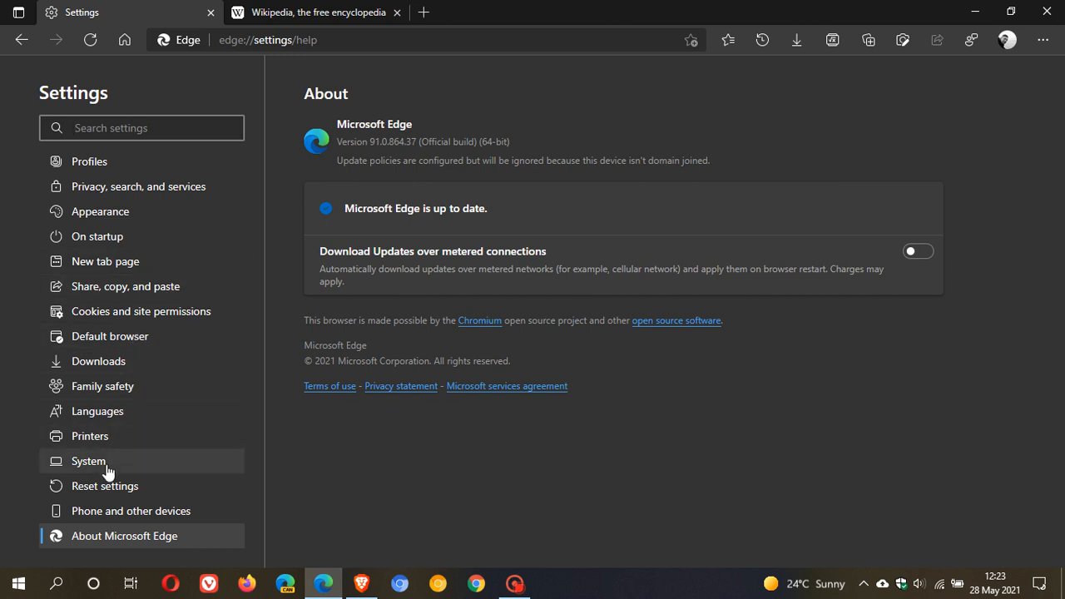
# Turn on Startup boost in the System settings page
pyautogui.click(88, 461)
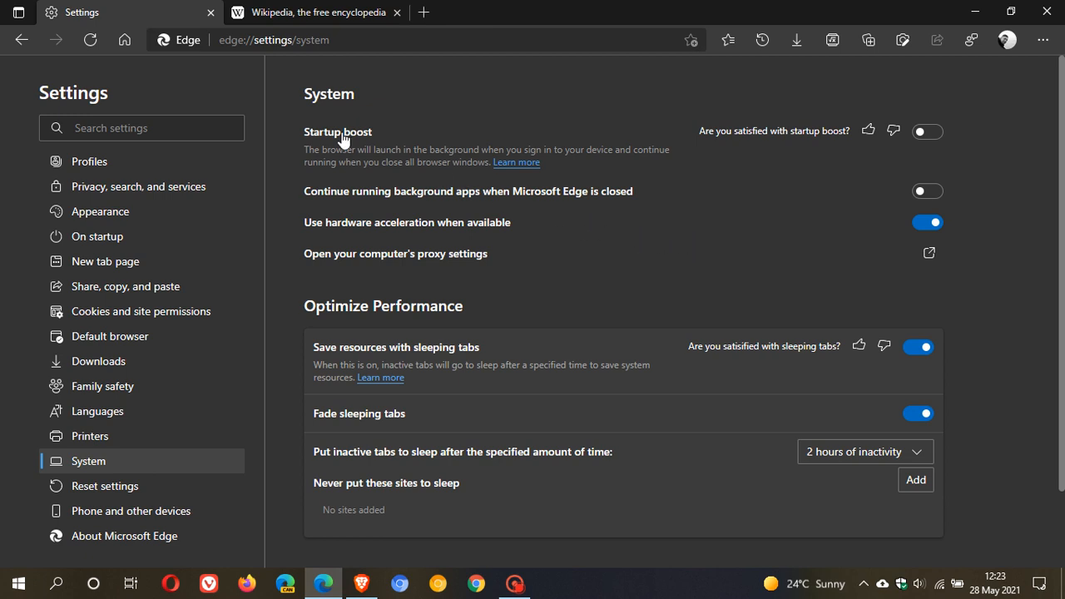
pyautogui.moveTo(394, 418)
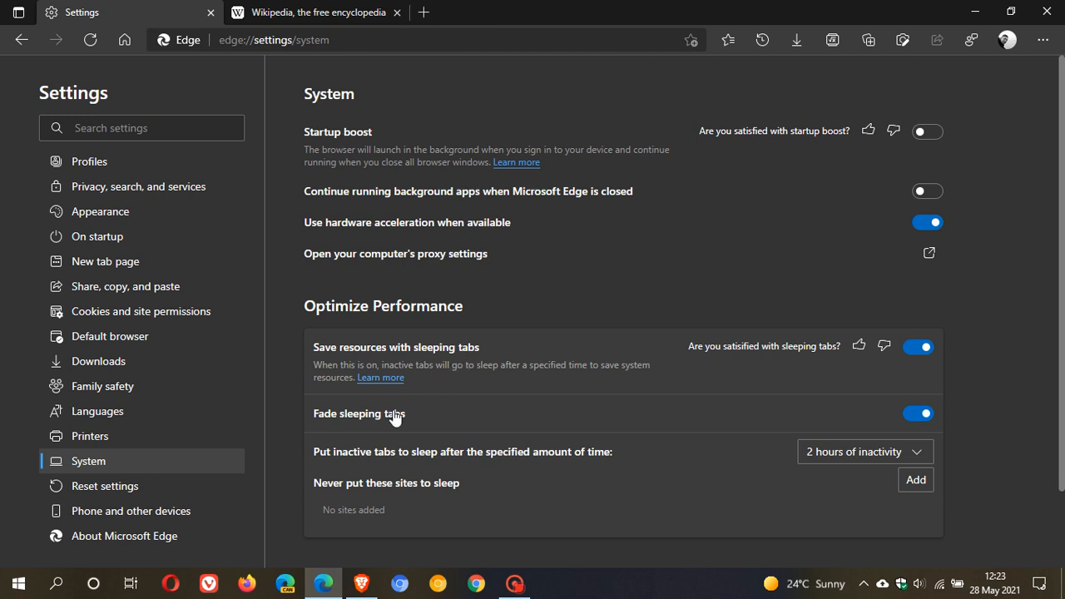
pyautogui.moveTo(585, 265)
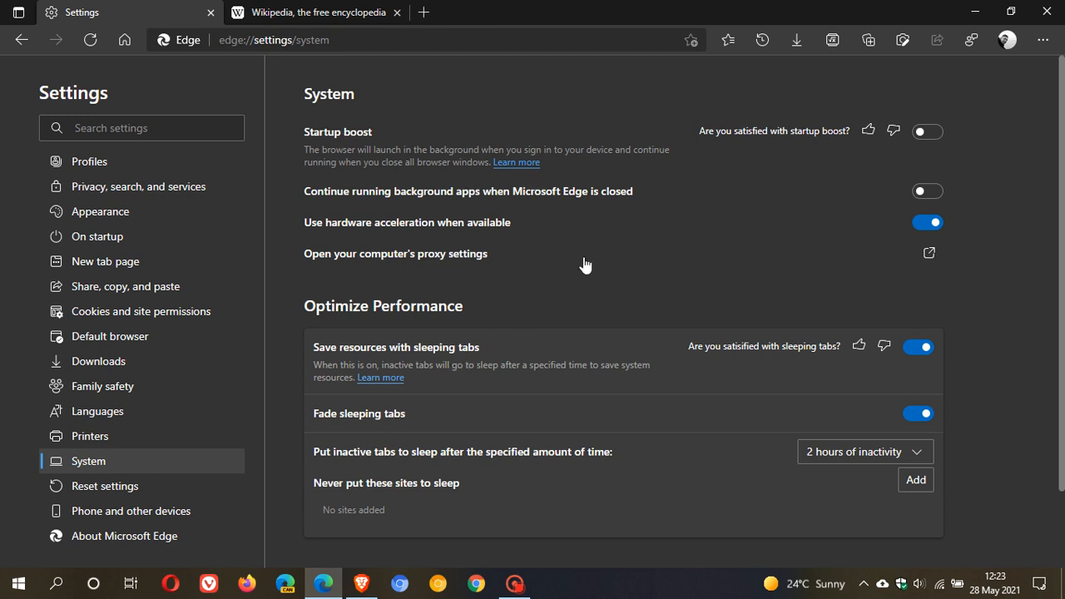
pyautogui.moveTo(609, 265)
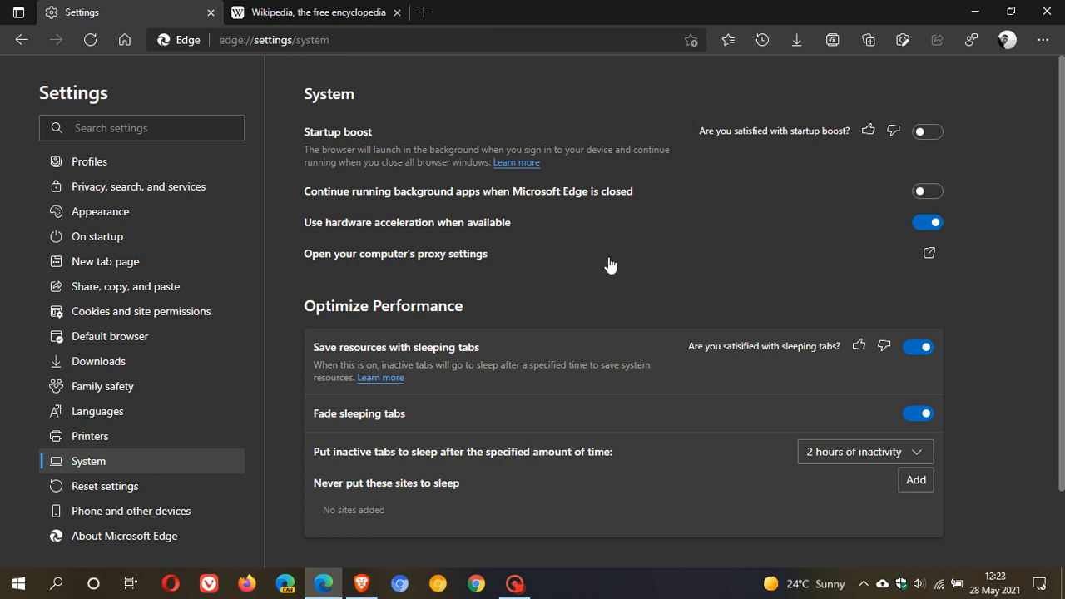
pyautogui.moveTo(507, 161)
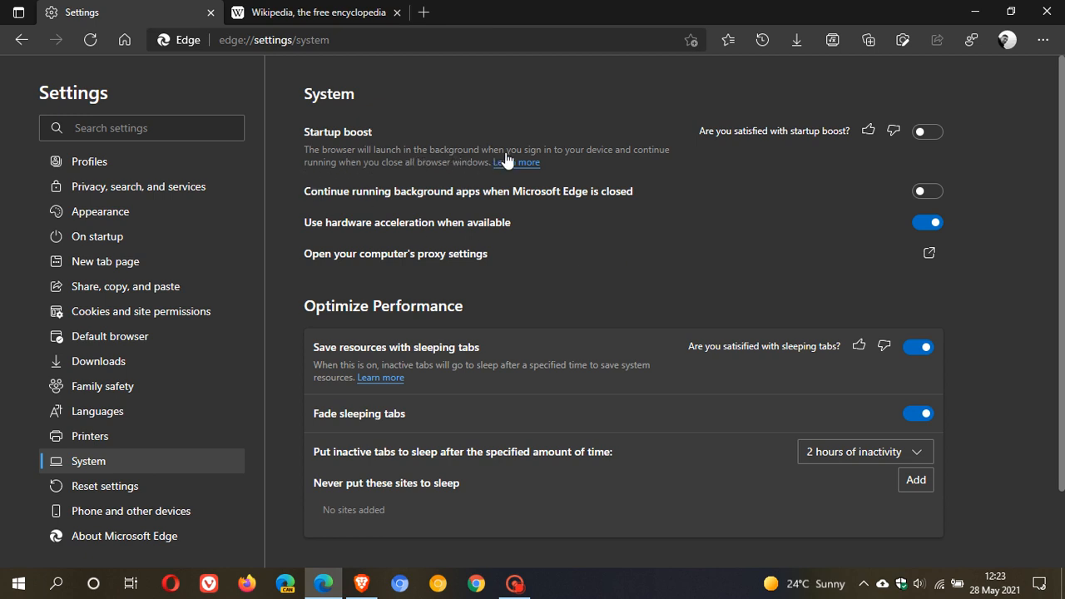
pyautogui.moveTo(333, 181)
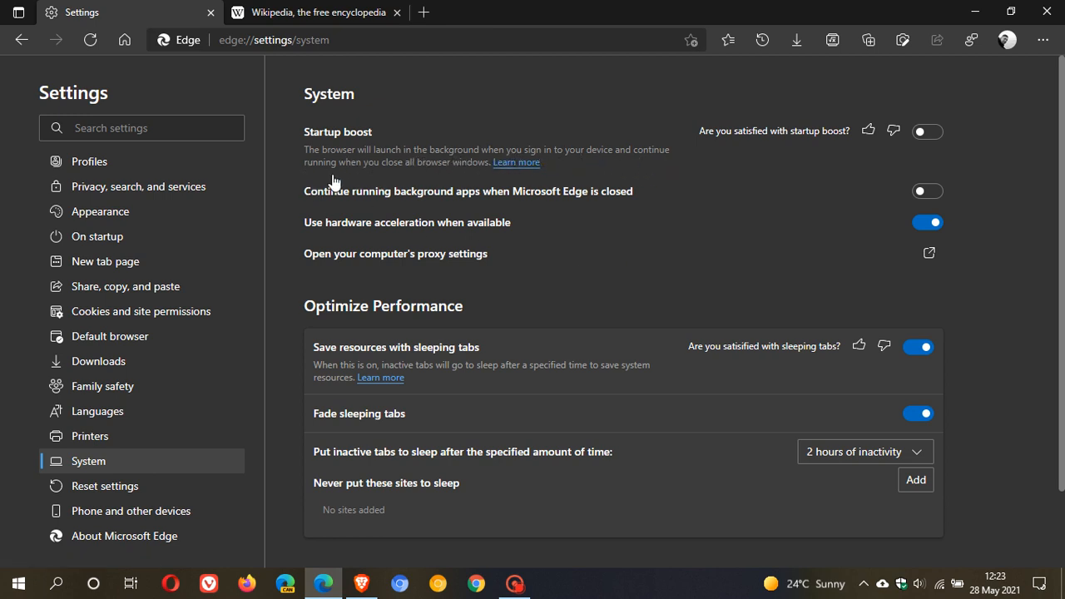
pyautogui.moveTo(473, 179)
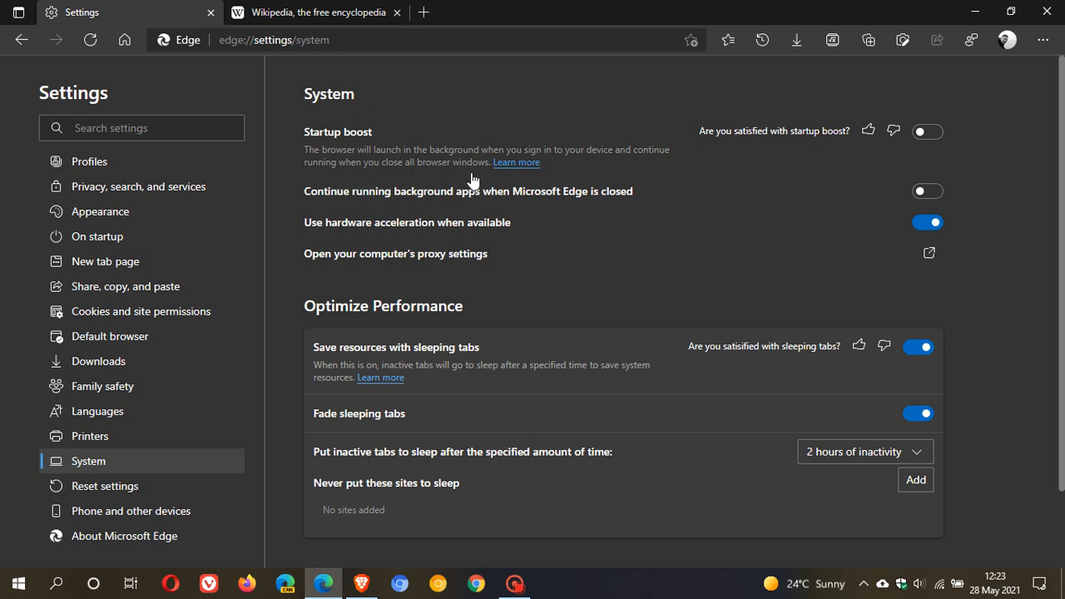
pyautogui.moveTo(780, 220)
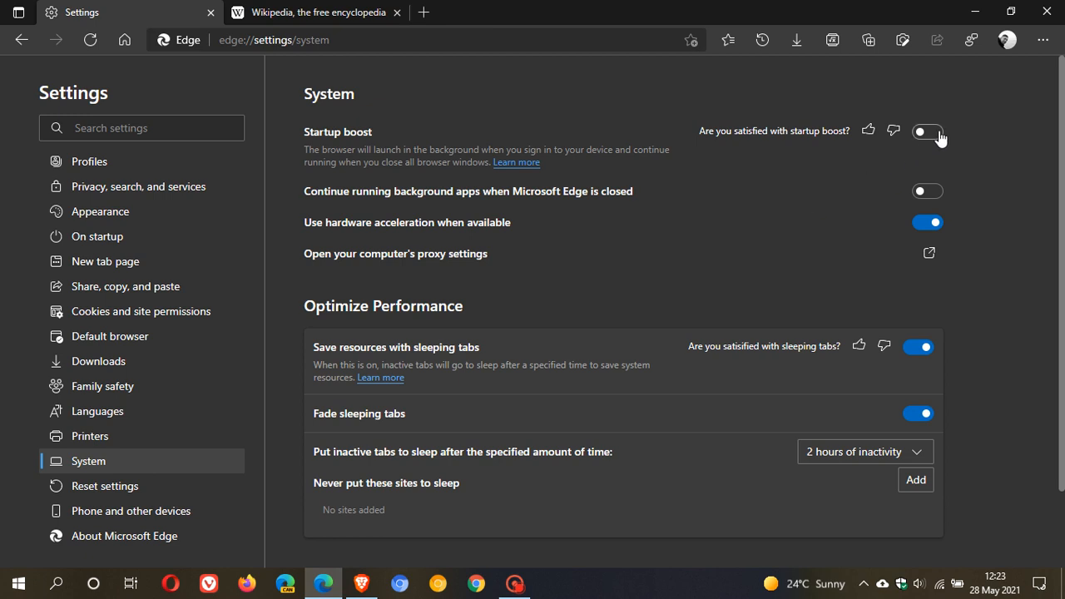
pyautogui.click(927, 131)
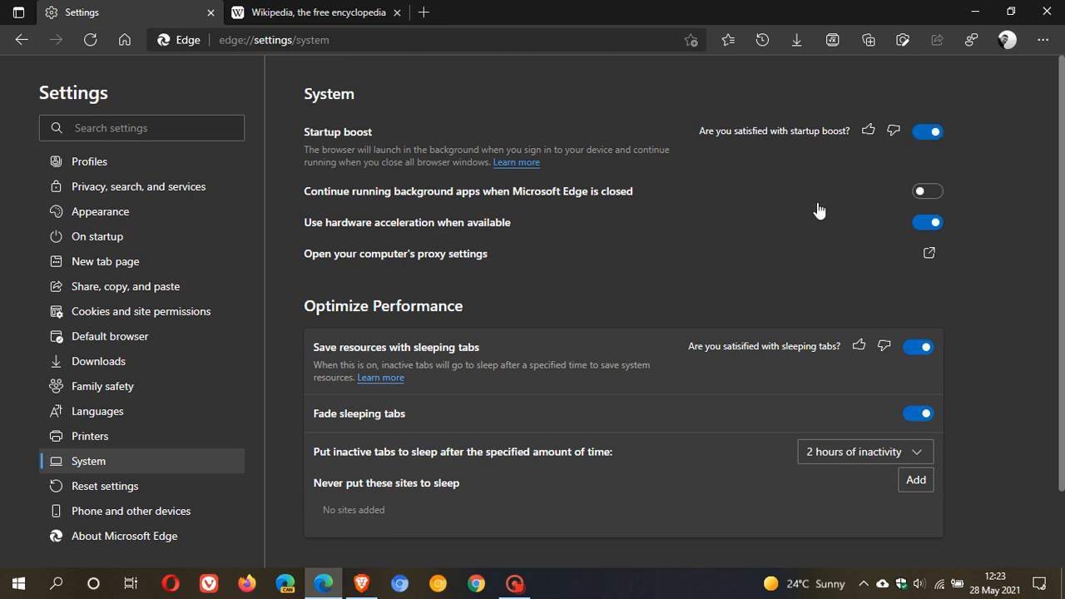
pyautogui.moveTo(422, 181)
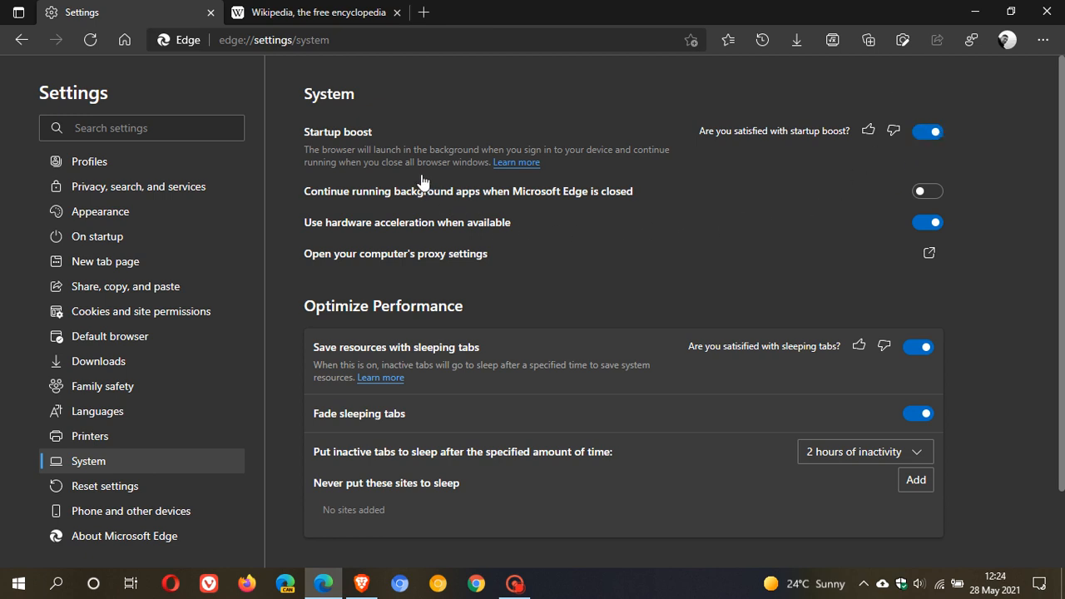
pyautogui.moveTo(373, 175)
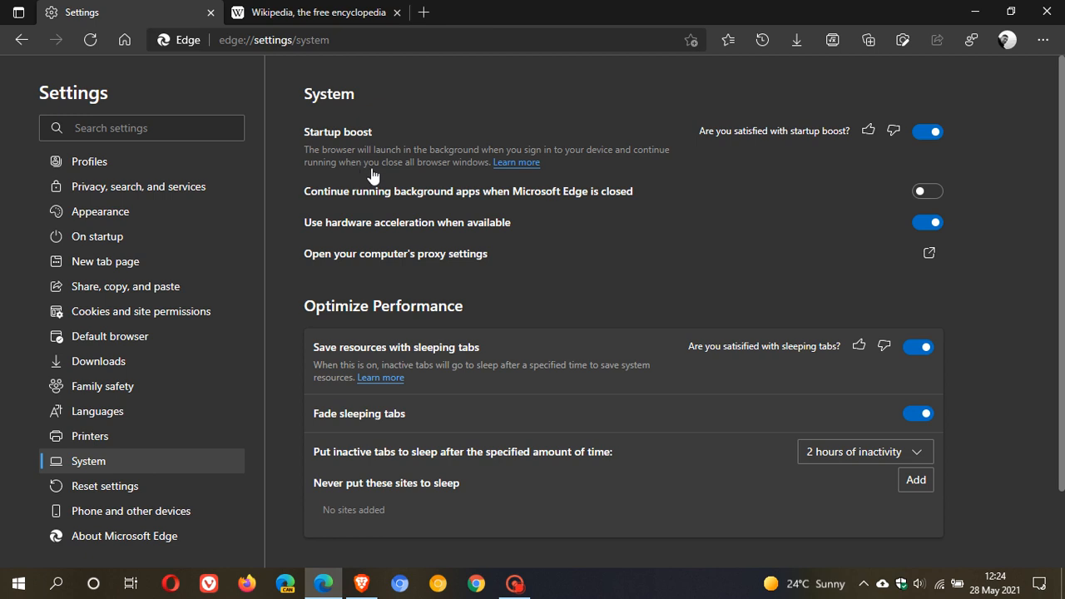
pyautogui.moveTo(742, 183)
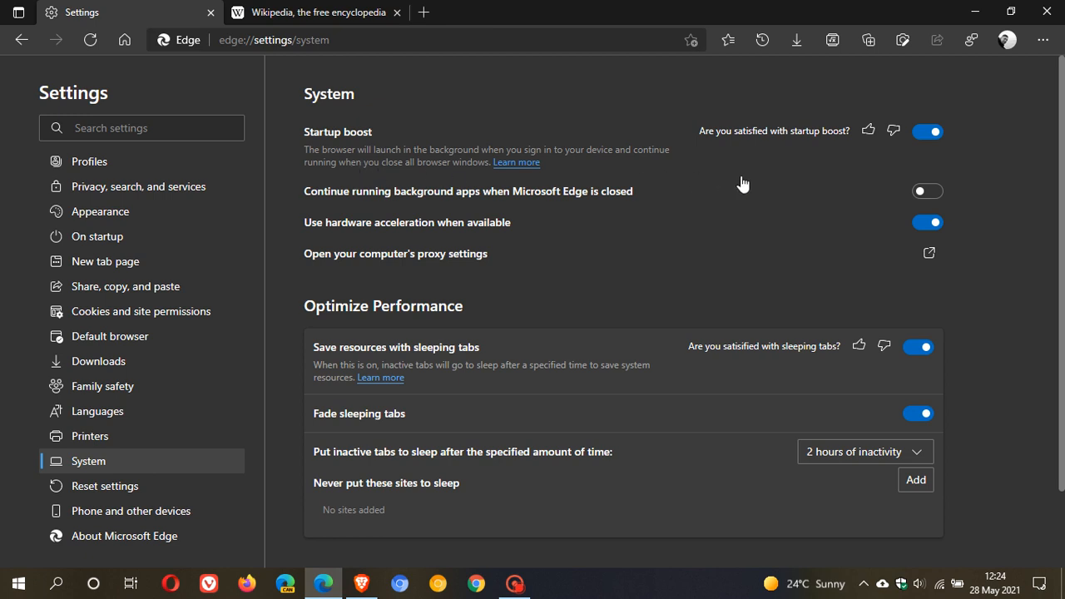
pyautogui.scroll(-3)
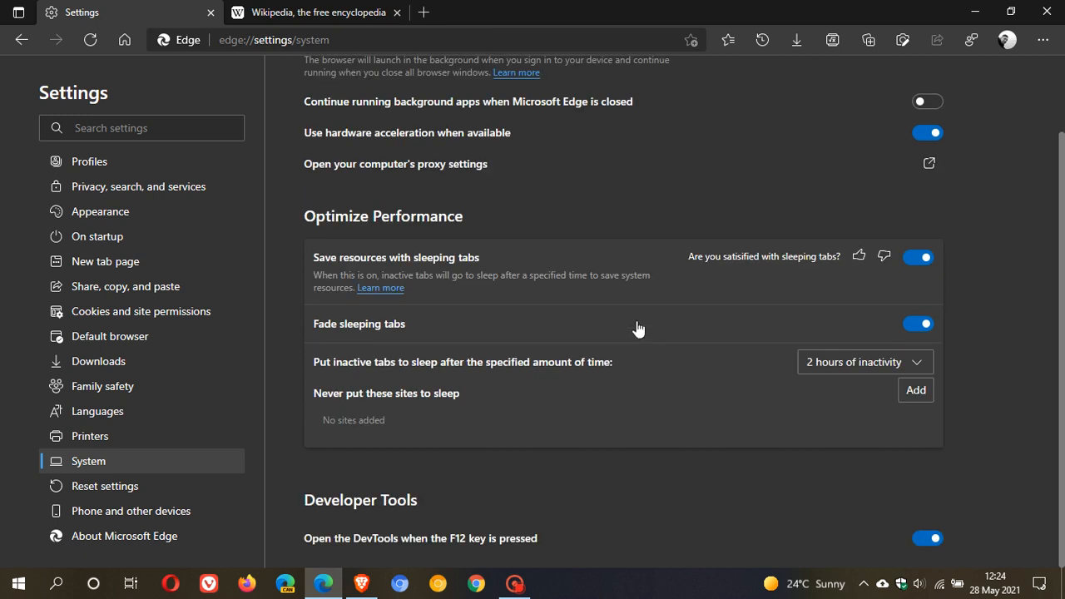
pyautogui.moveTo(380, 288)
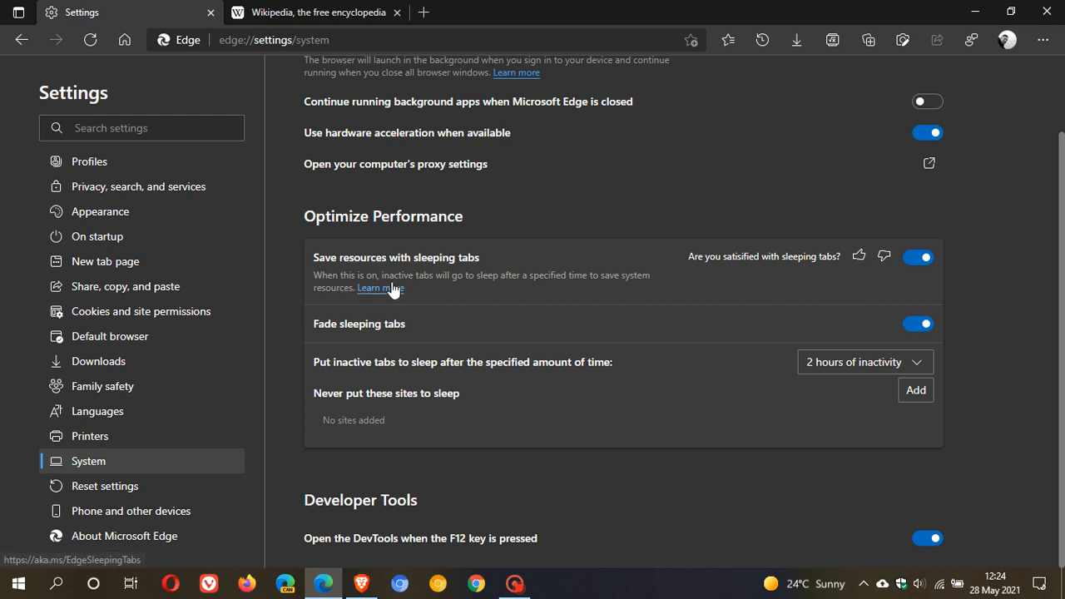
pyautogui.moveTo(584, 293)
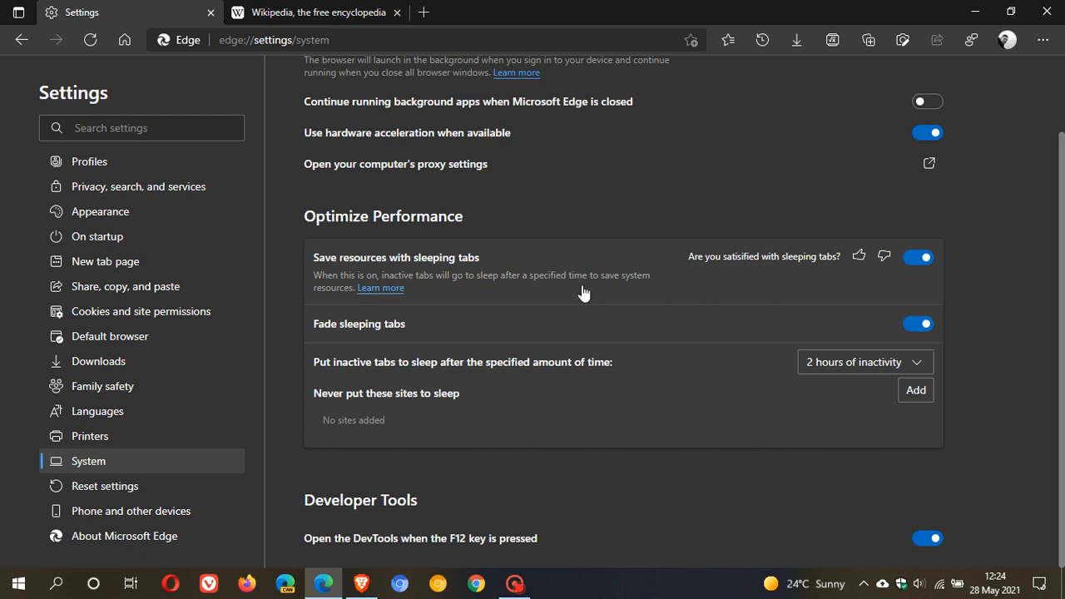
pyautogui.moveTo(348, 301)
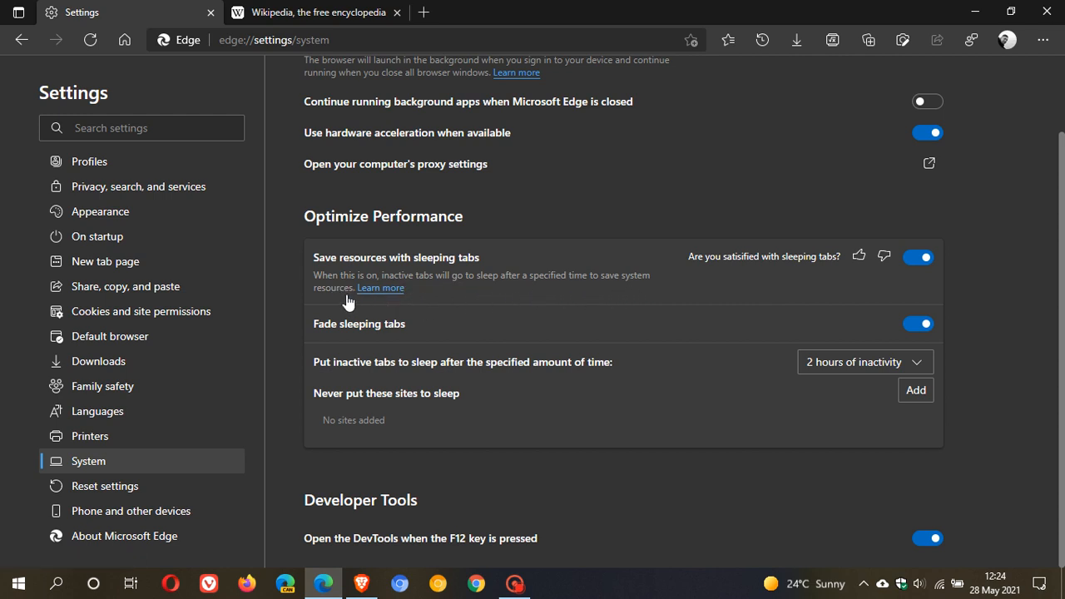
pyautogui.moveTo(830, 386)
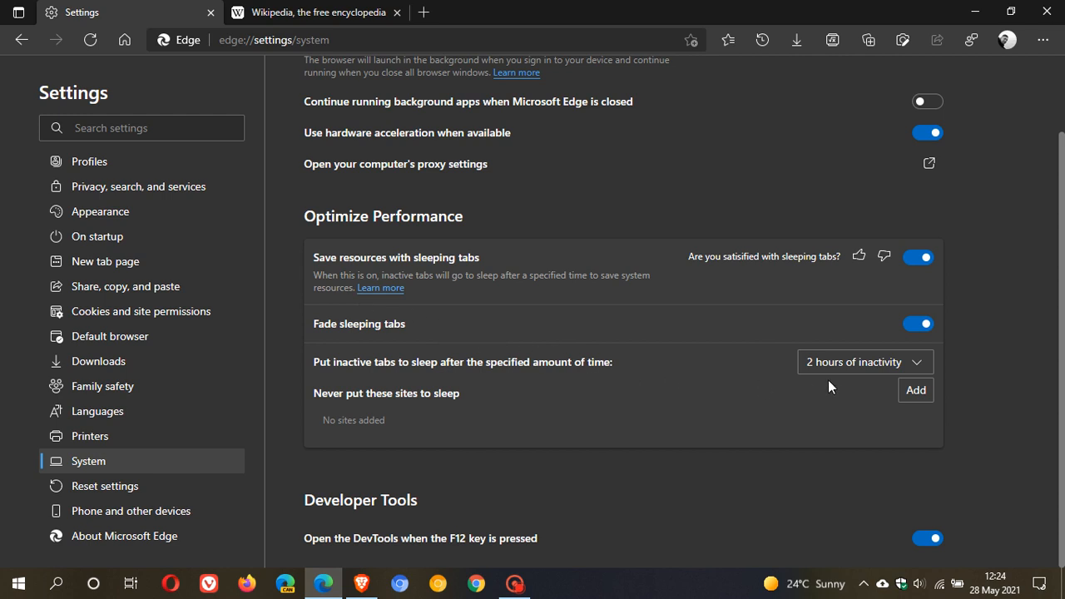
pyautogui.click(865, 361)
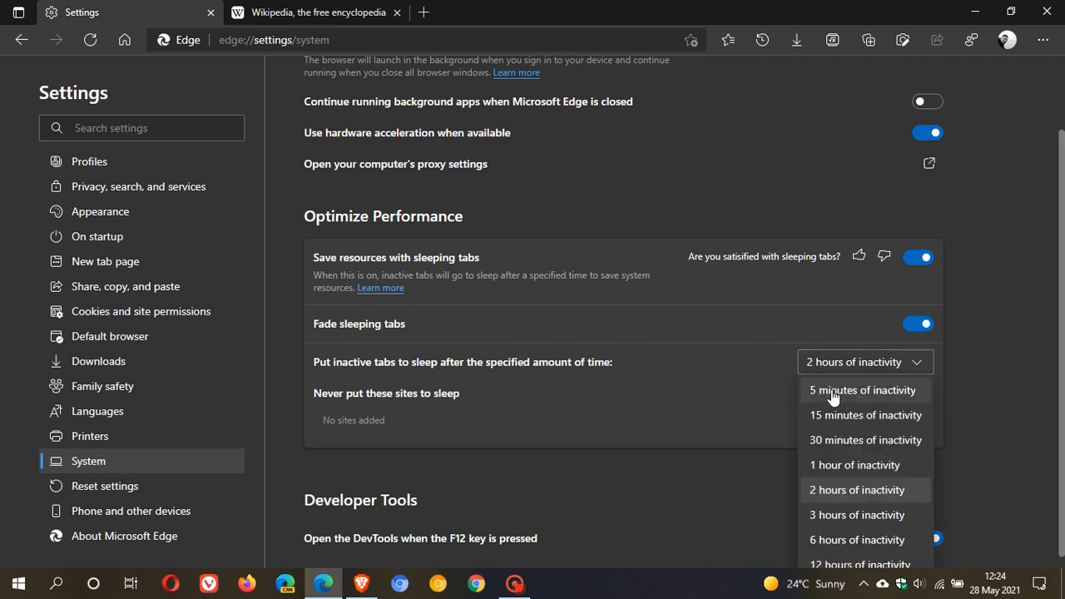
pyautogui.moveTo(844, 471)
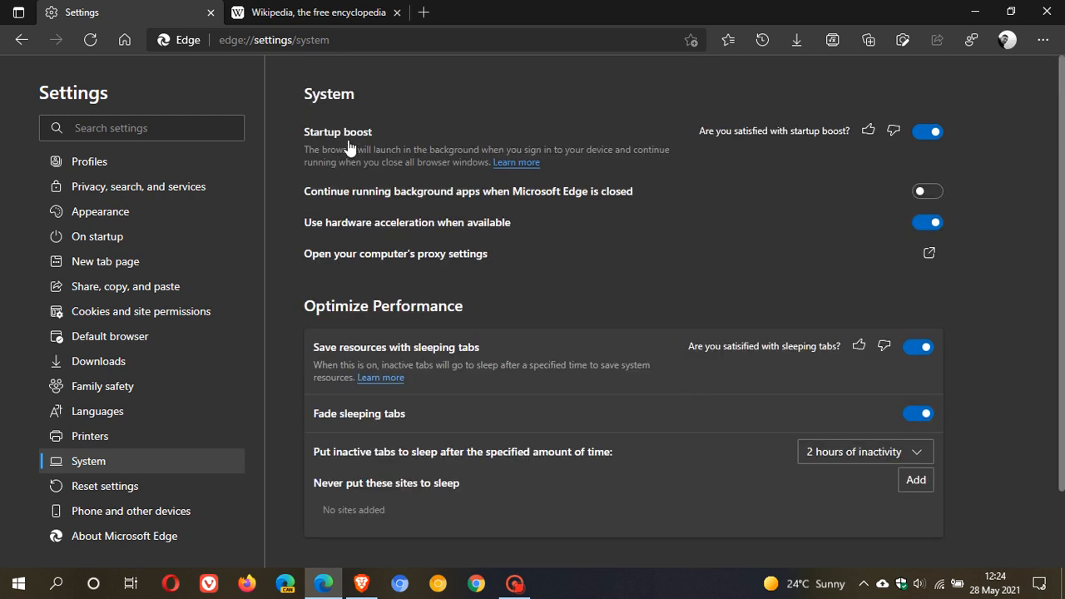
pyautogui.moveTo(442, 382)
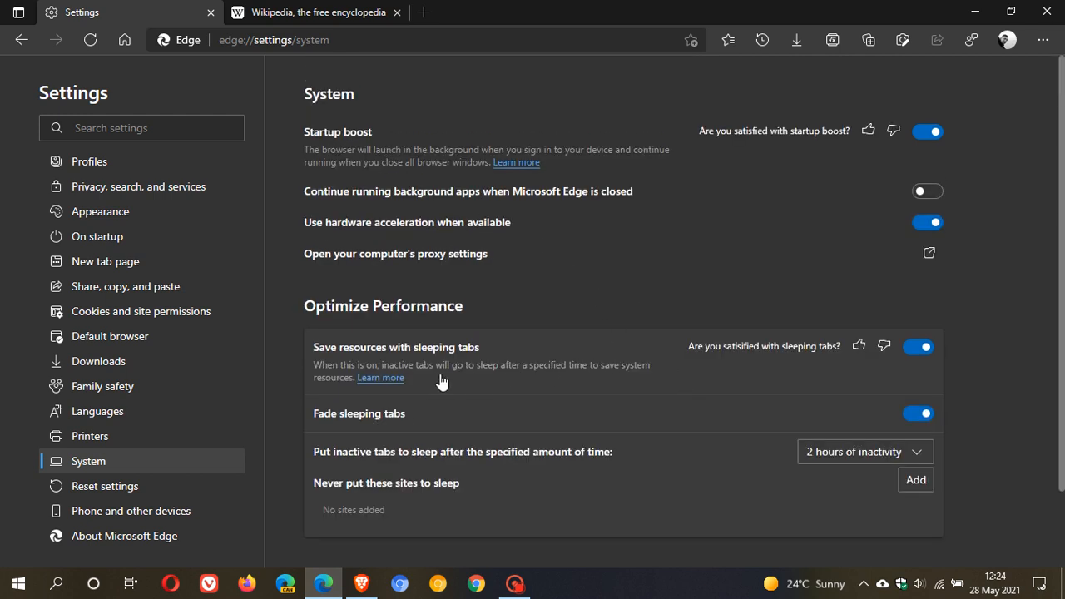
pyautogui.moveTo(457, 372)
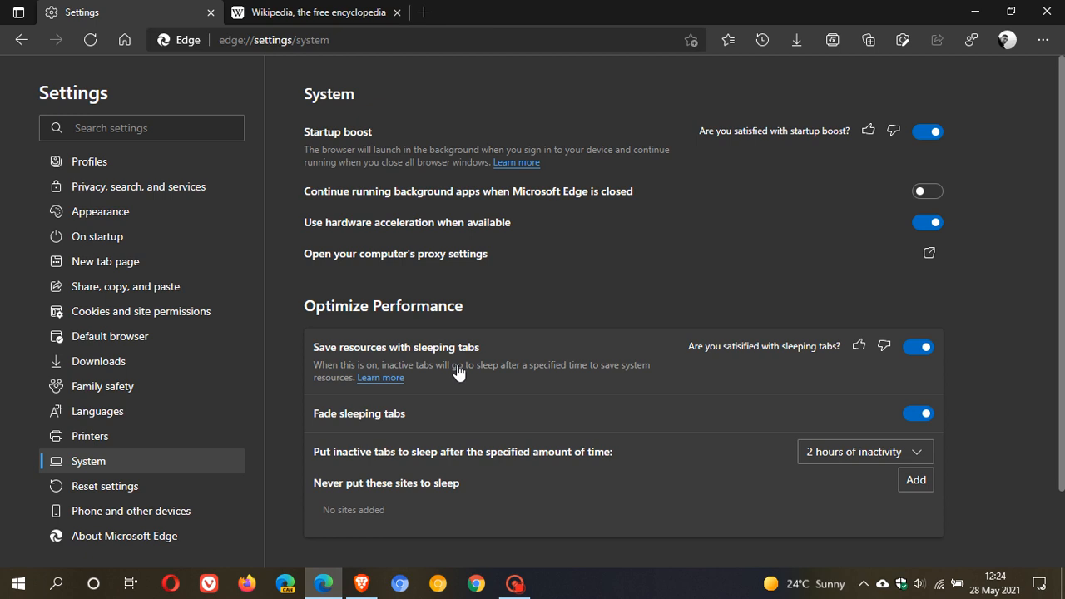
pyautogui.moveTo(439, 337)
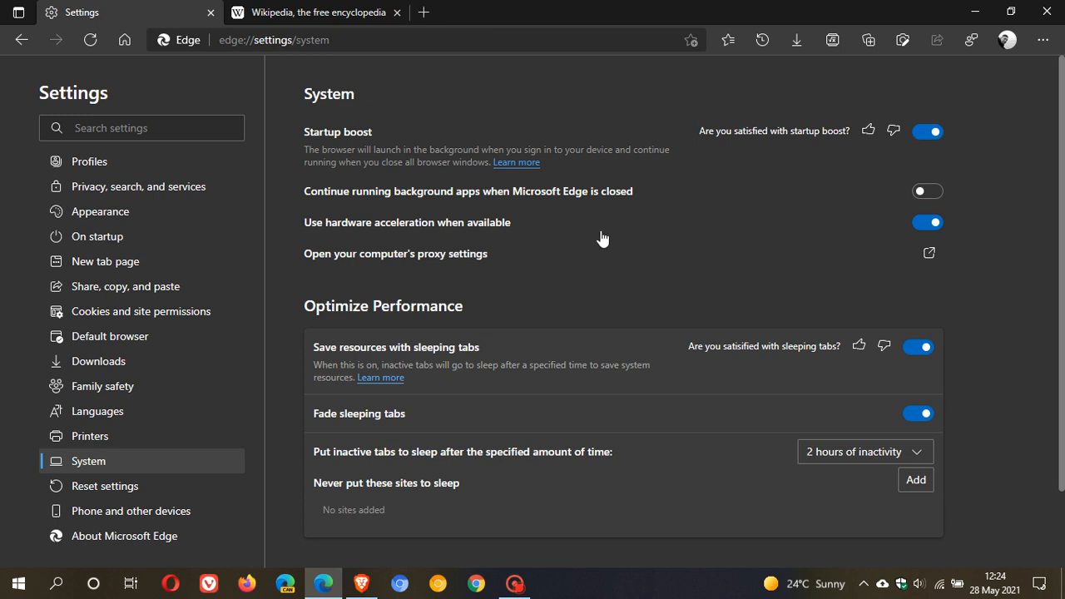
pyautogui.moveTo(219, 112)
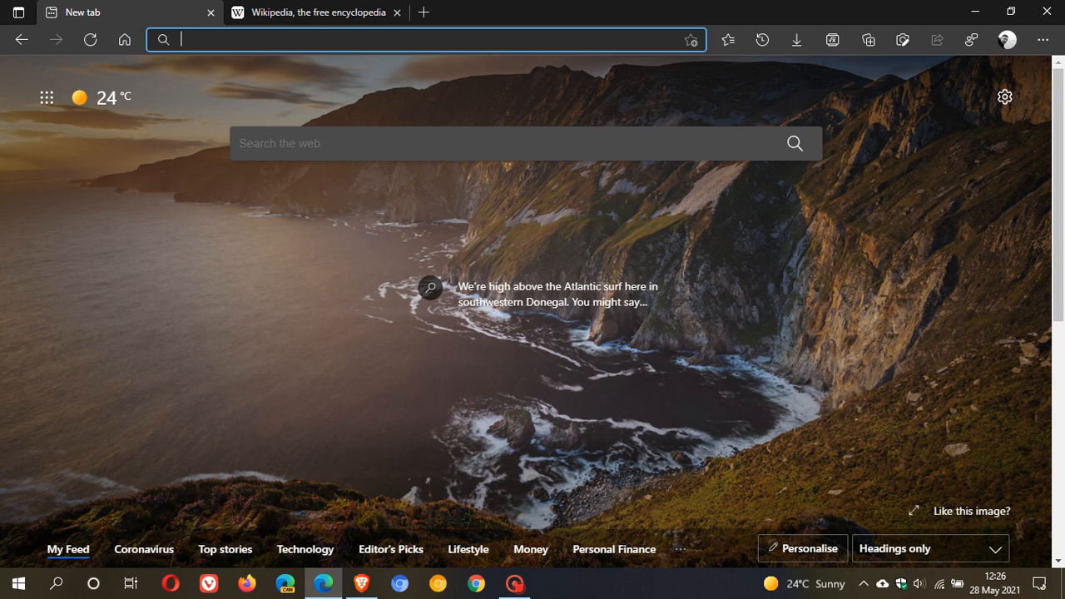
pyautogui.moveTo(404, 377)
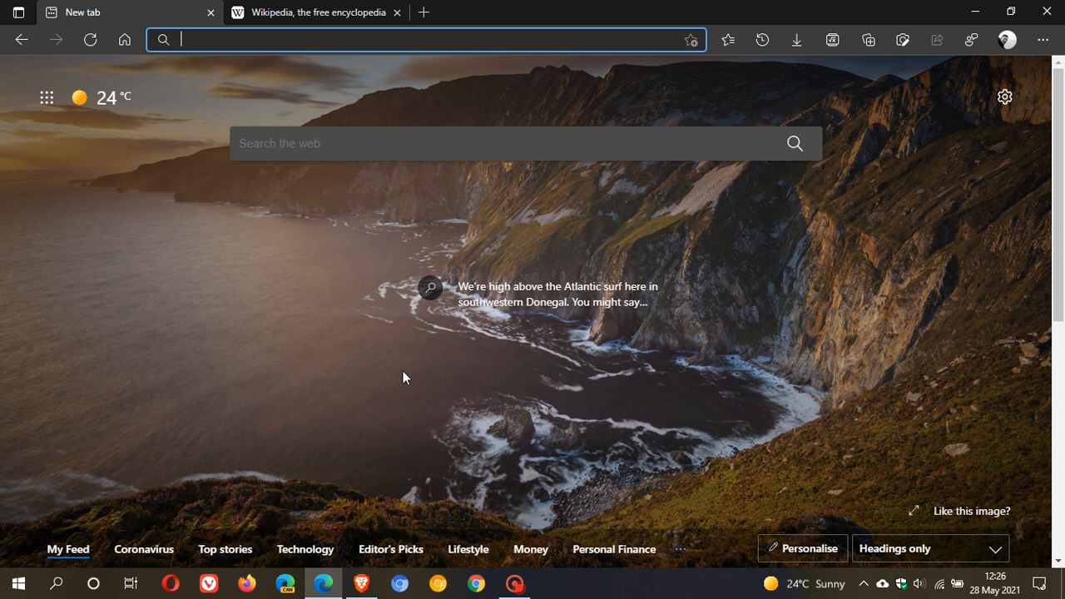
# Switch to the 'Wikipedia, the free encyclopedia' tab
pyautogui.click(314, 12)
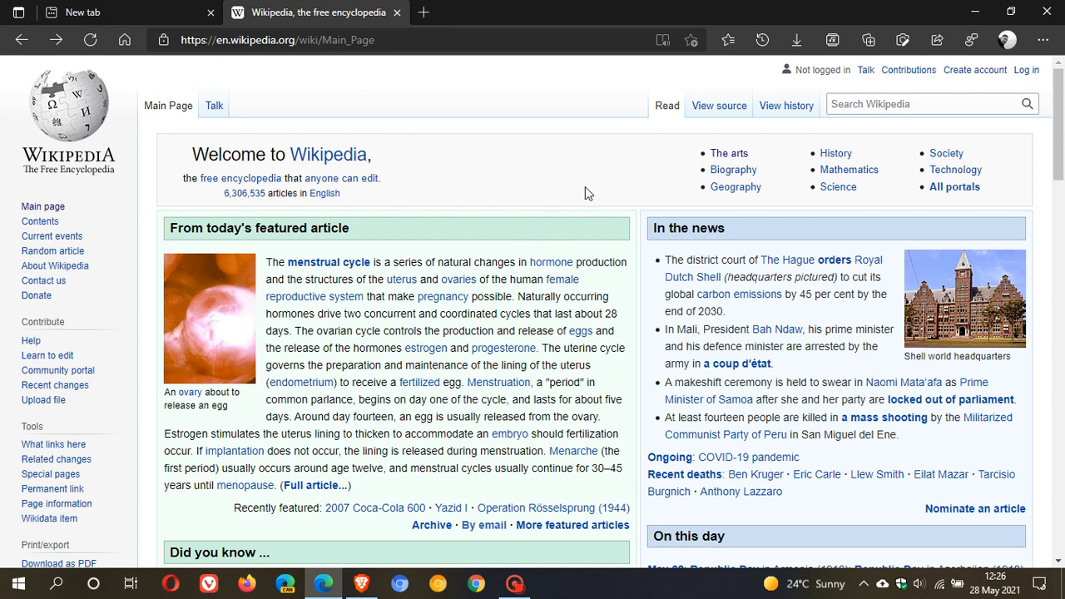
pyautogui.moveTo(661, 39)
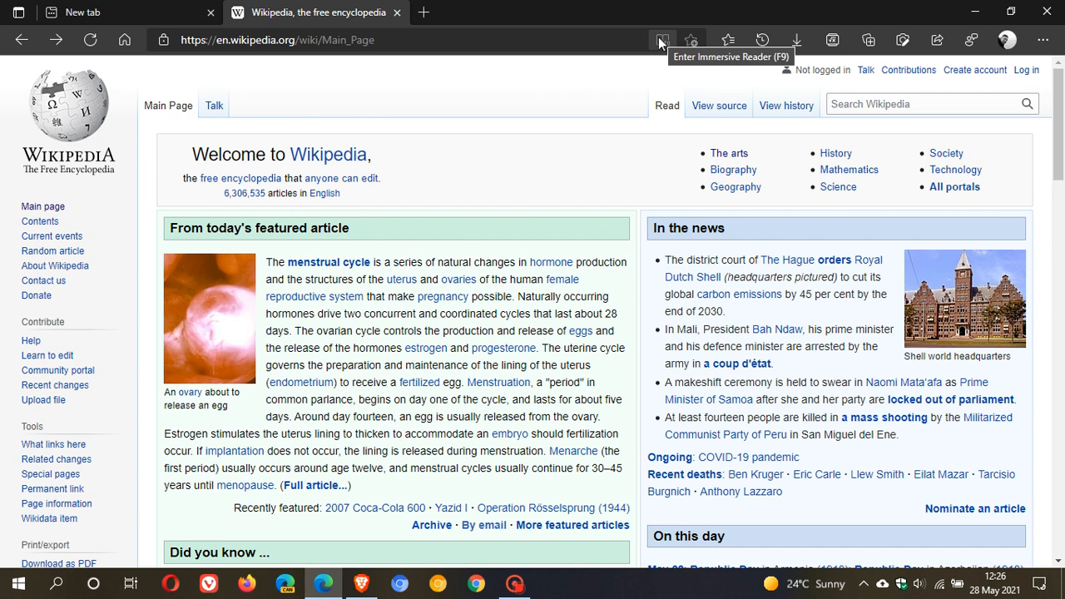
# View the Wikipedia Main Page in Immersive Reader, exiting and re-entering it
pyautogui.click(660, 39)
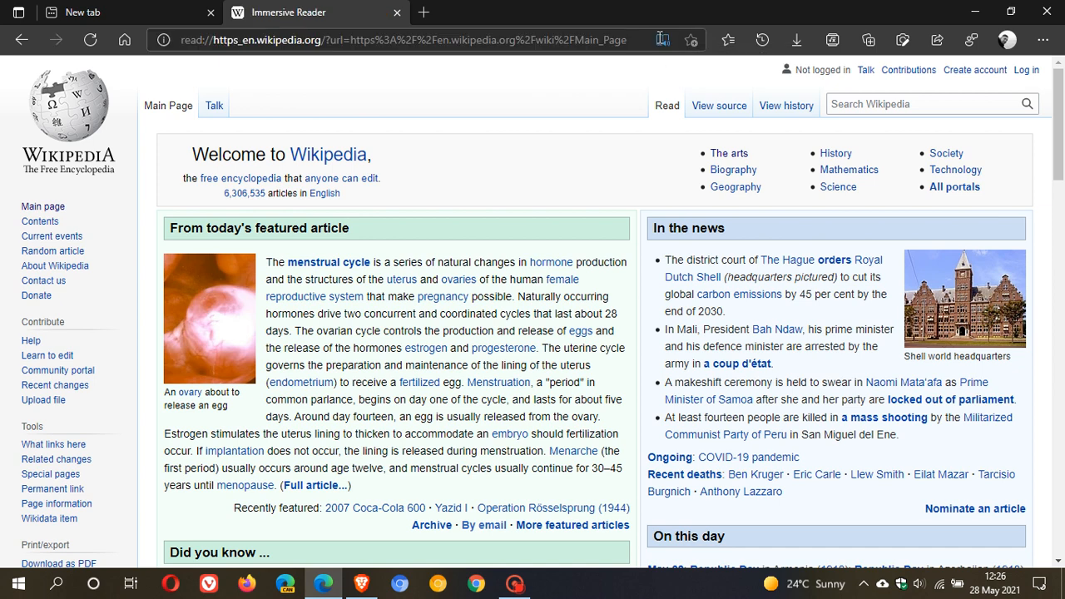
pyautogui.click(662, 39)
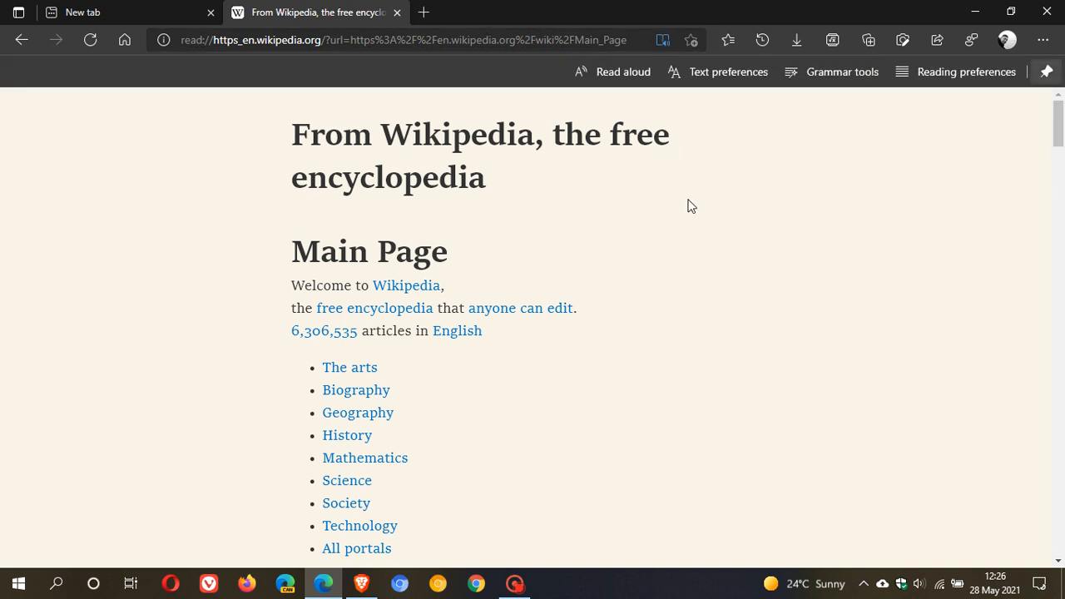
pyautogui.scroll(-3)
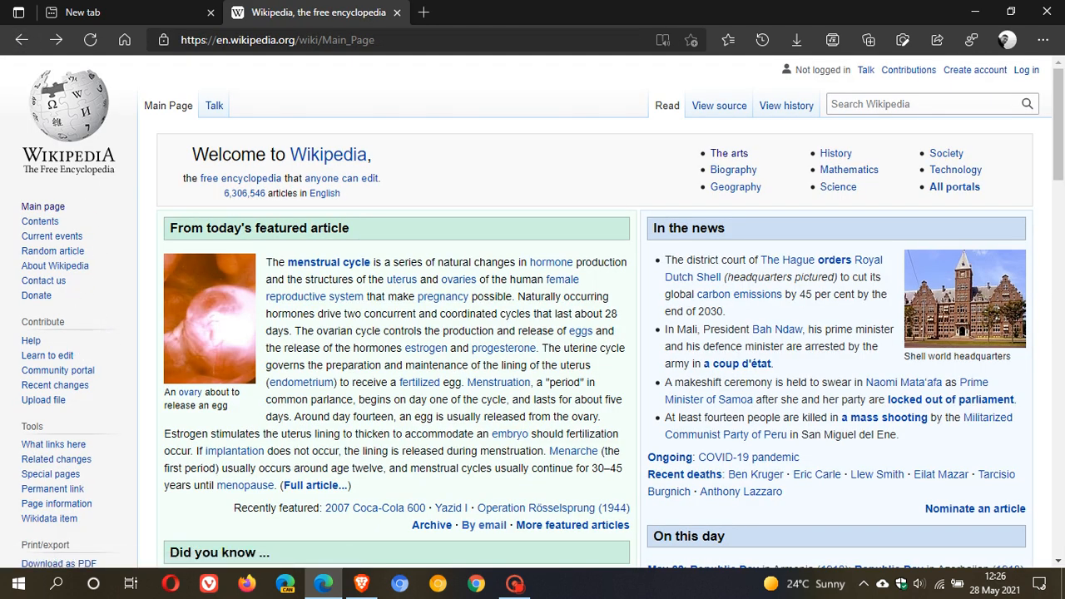
pyautogui.click(662, 39)
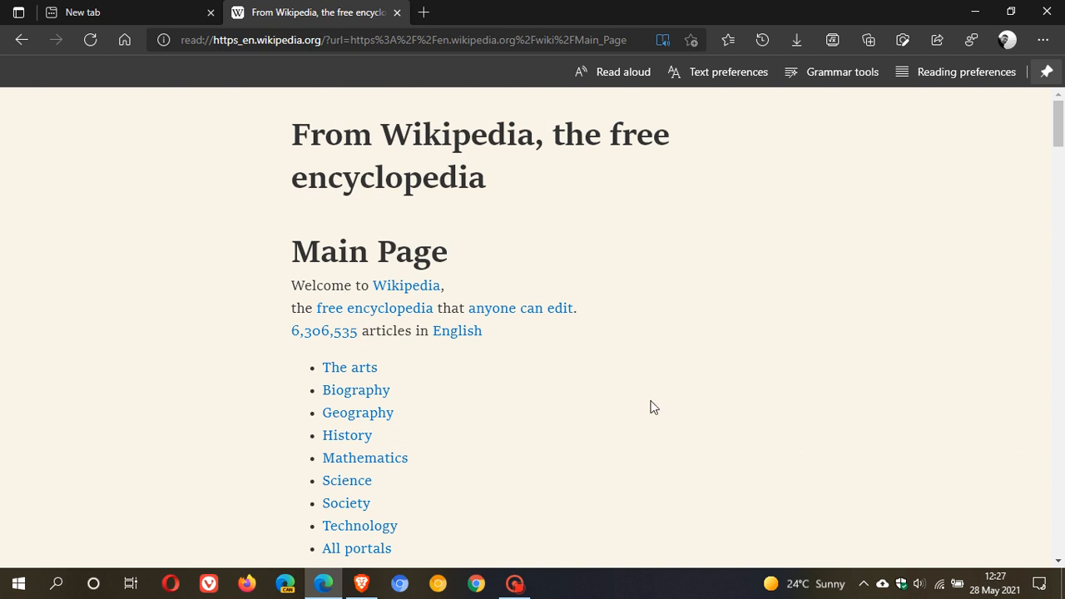
# From the new tab page, go to Settings > Appearance and view the theme options
pyautogui.click(129, 11)
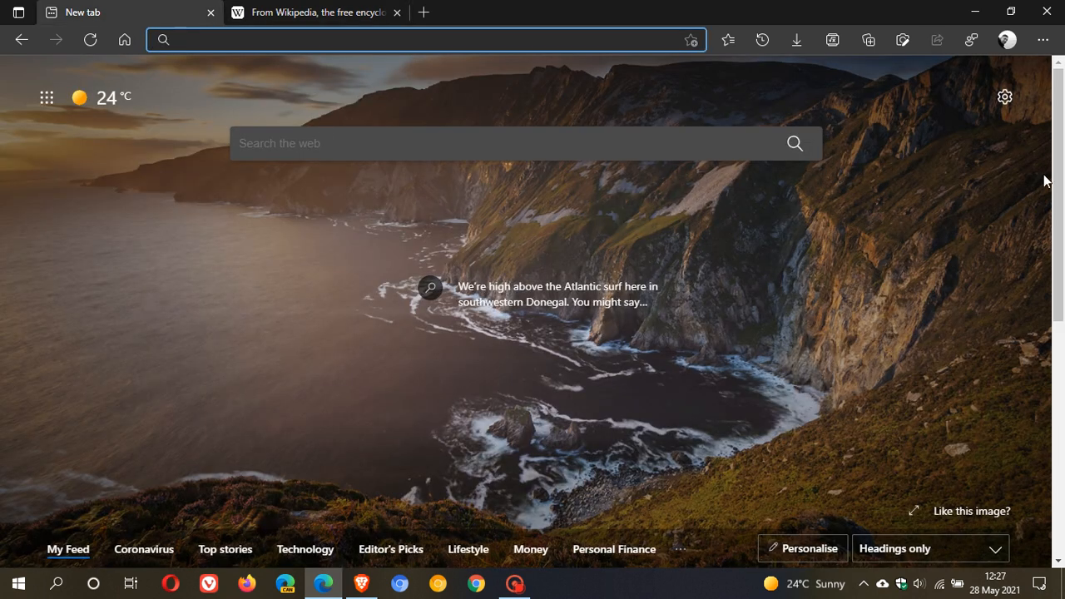
pyautogui.click(1042, 40)
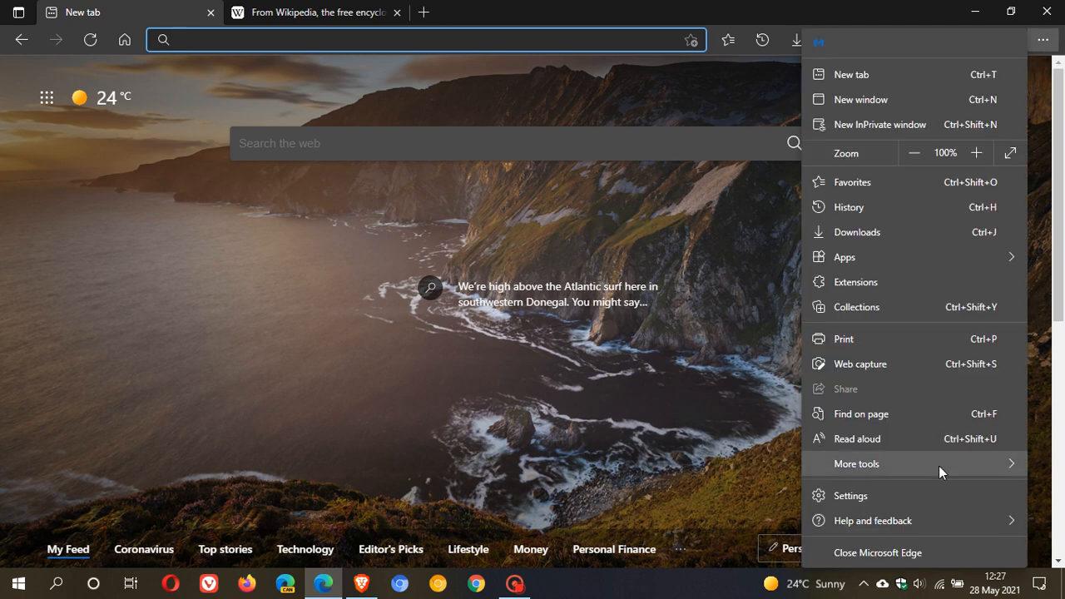
pyautogui.click(850, 495)
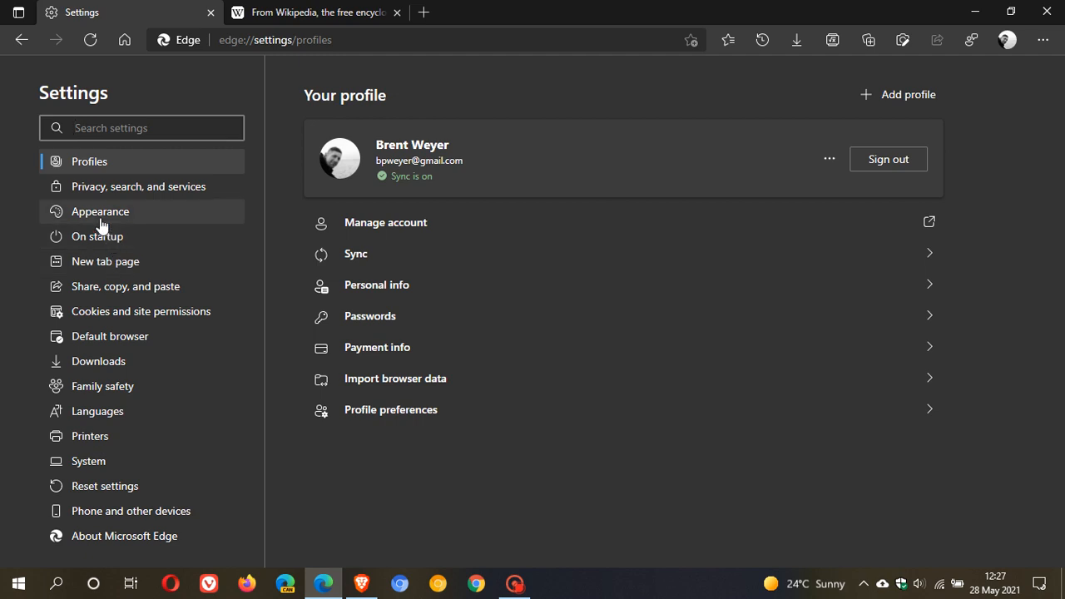
pyautogui.click(100, 211)
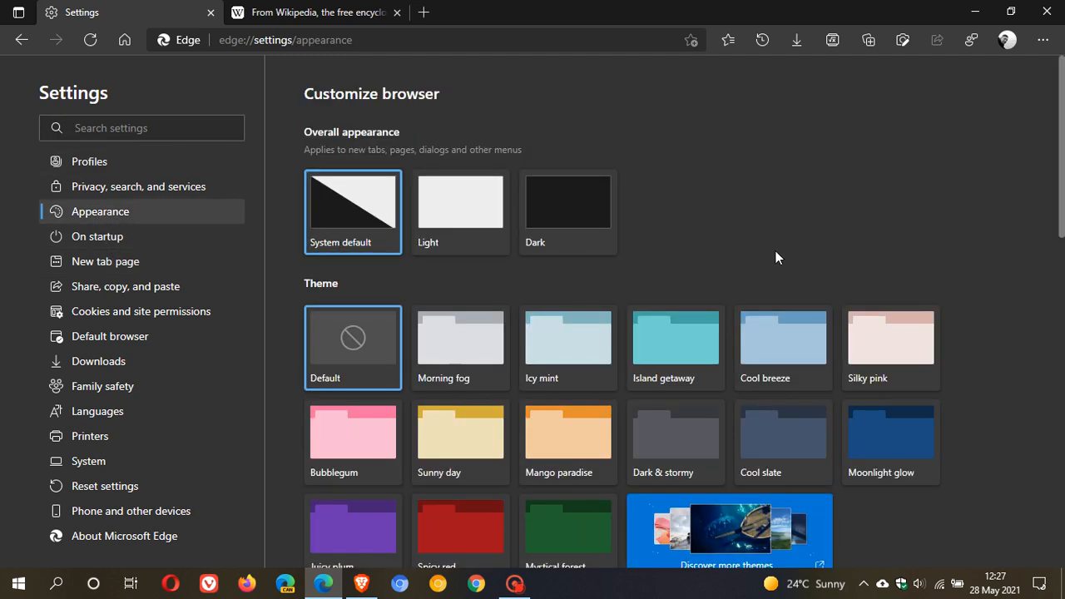
pyautogui.moveTo(791, 247)
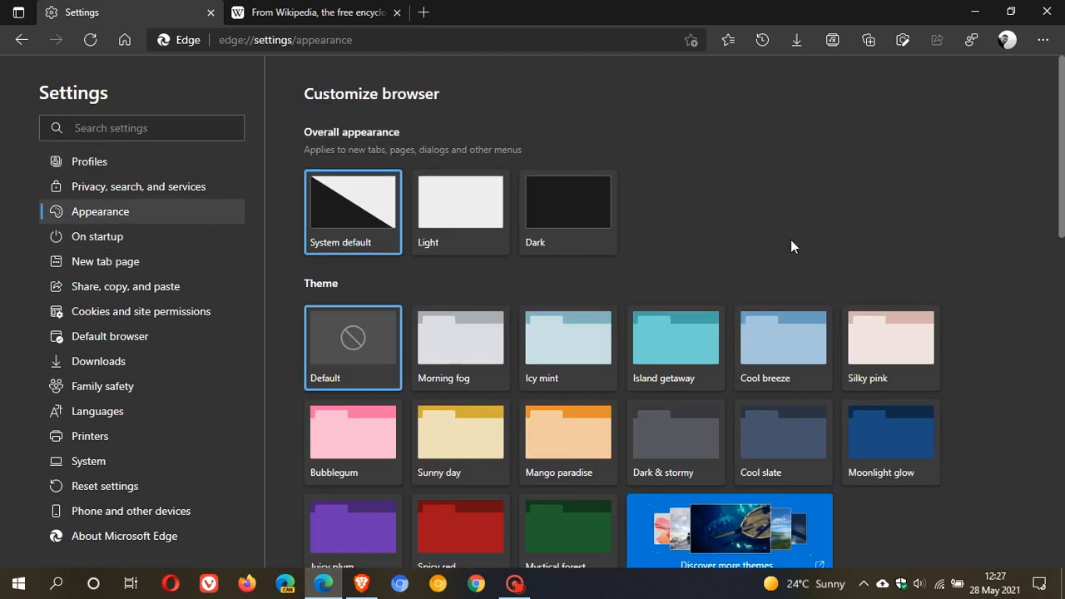
pyautogui.scroll(-3)
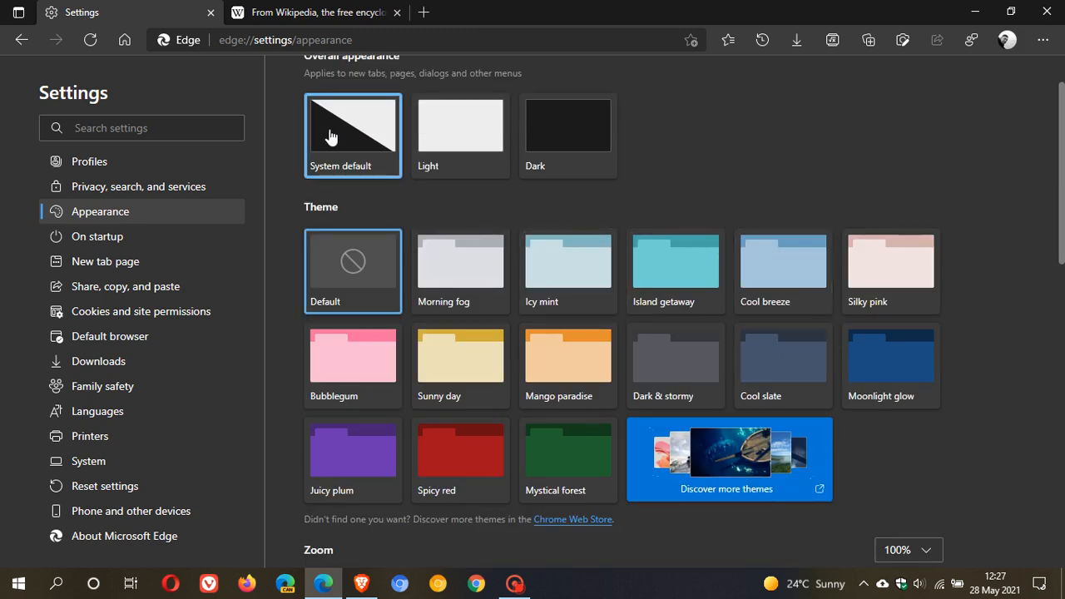
# Try Light appearance, revert to System default, and apply the Island getaway theme
pyautogui.click(460, 135)
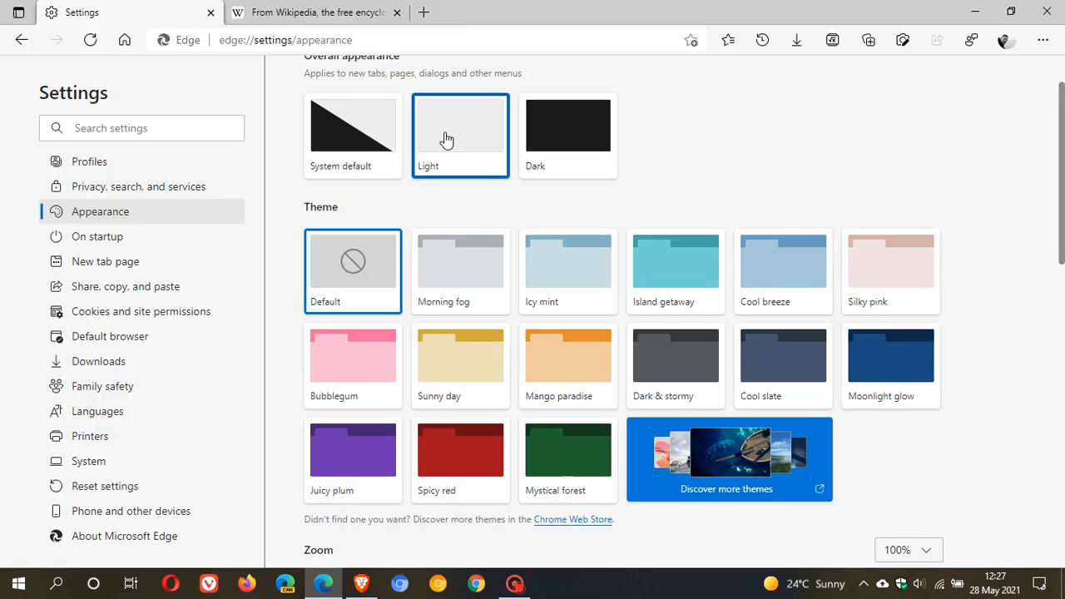
pyautogui.click(352, 133)
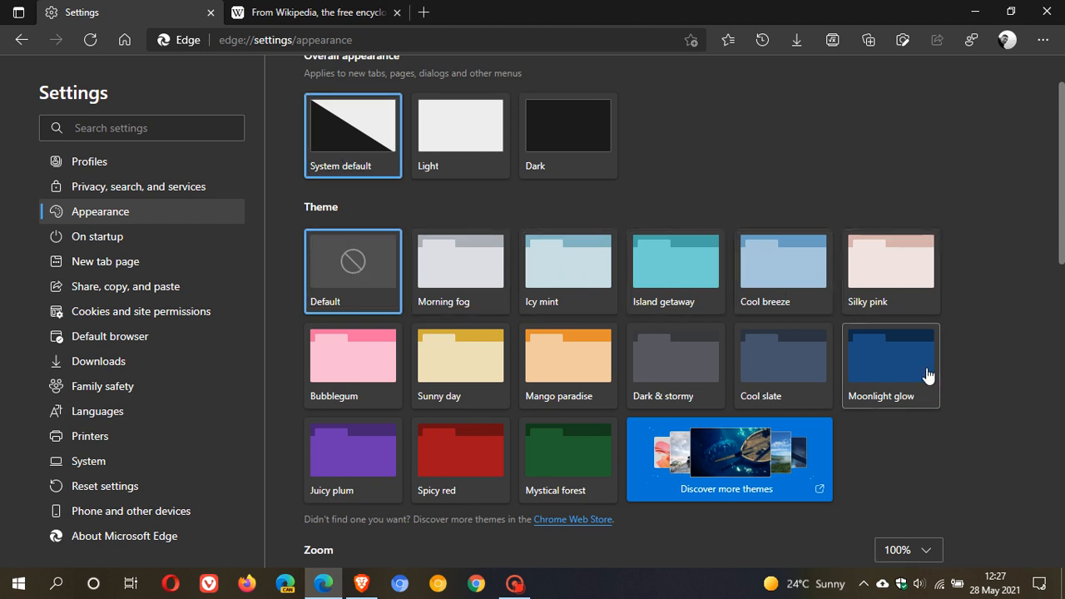
pyautogui.moveTo(532, 470)
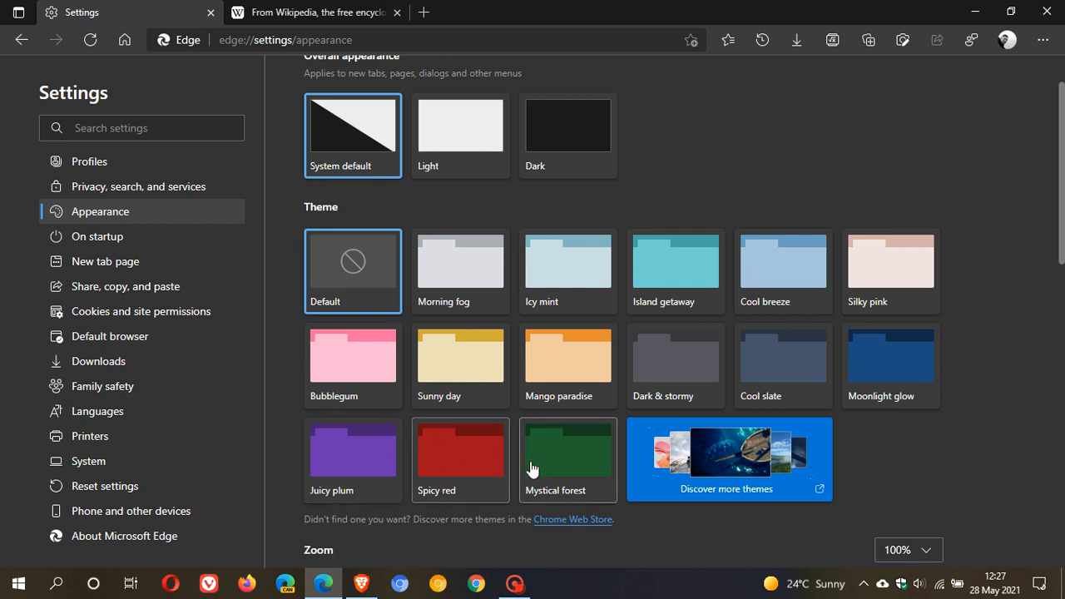
pyautogui.moveTo(547, 469)
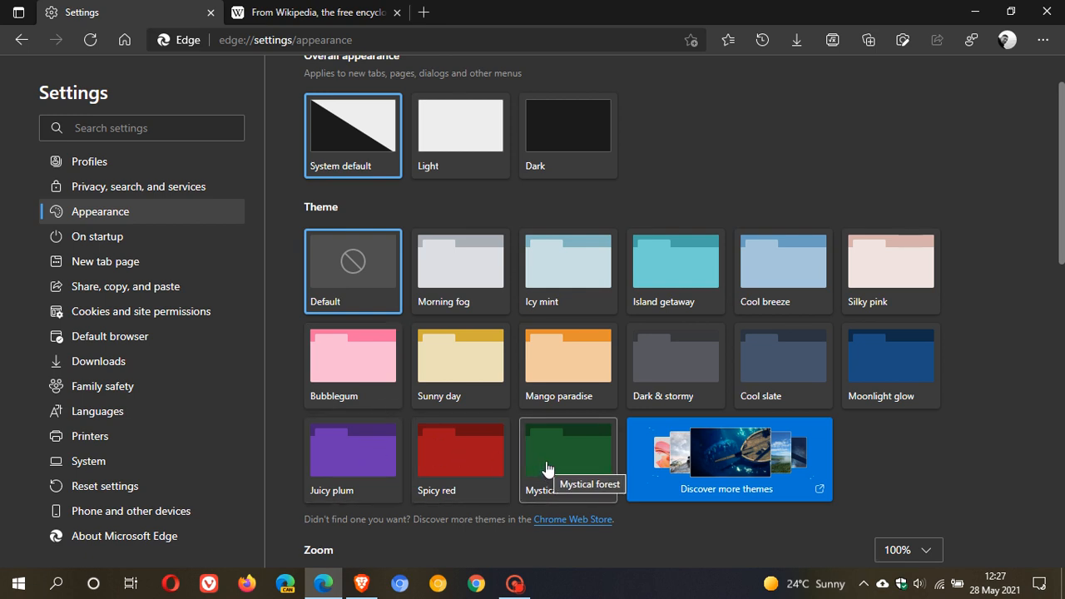
pyautogui.moveTo(675, 258)
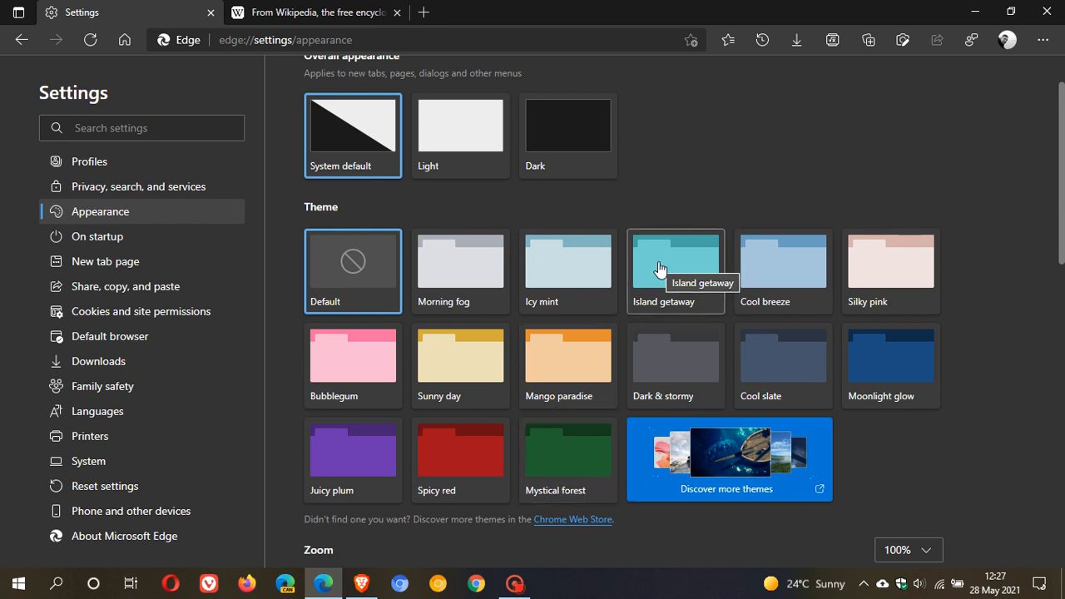
pyautogui.click(674, 262)
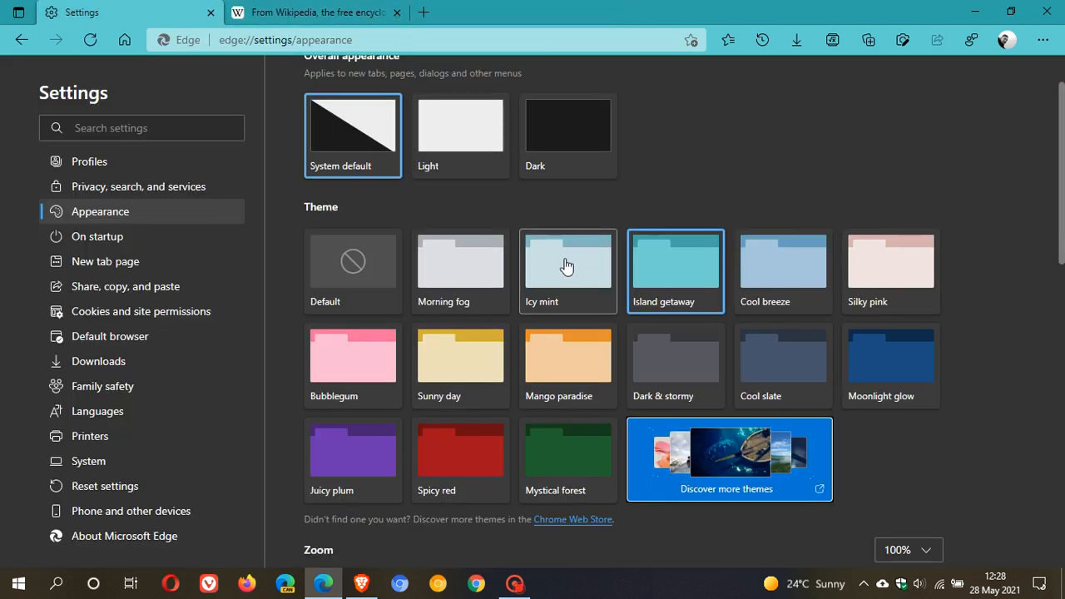
pyautogui.moveTo(568, 266)
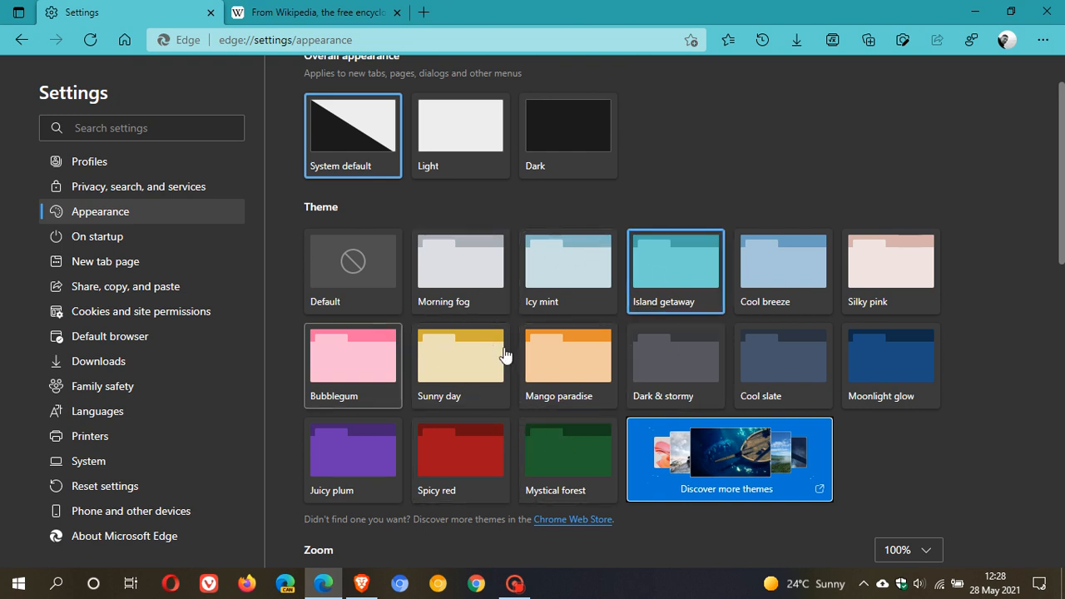
pyautogui.moveTo(915, 343)
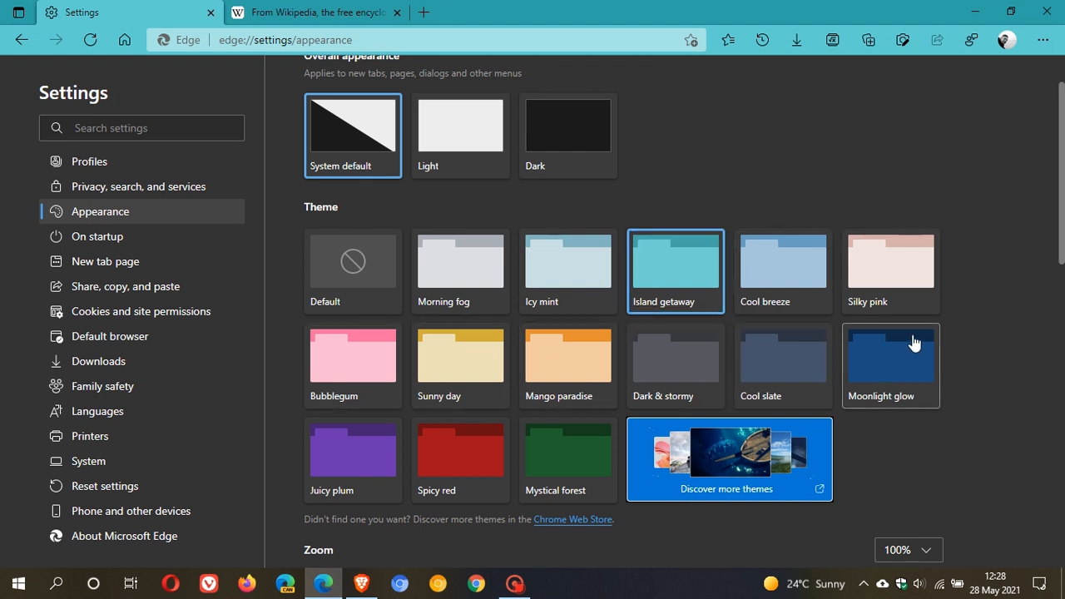
pyautogui.moveTo(360, 358)
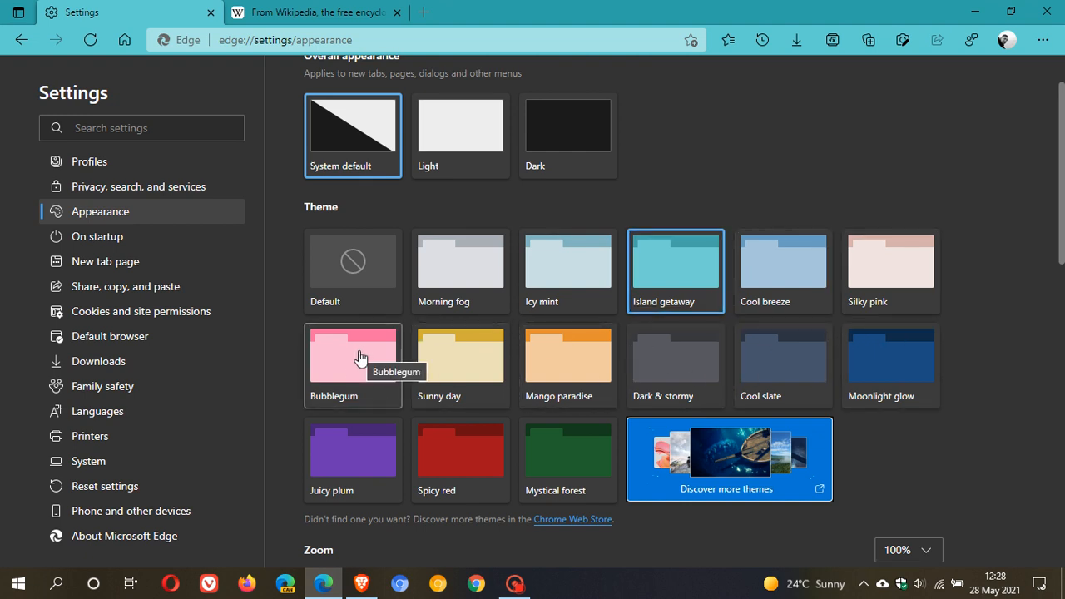
pyautogui.moveTo(337, 295)
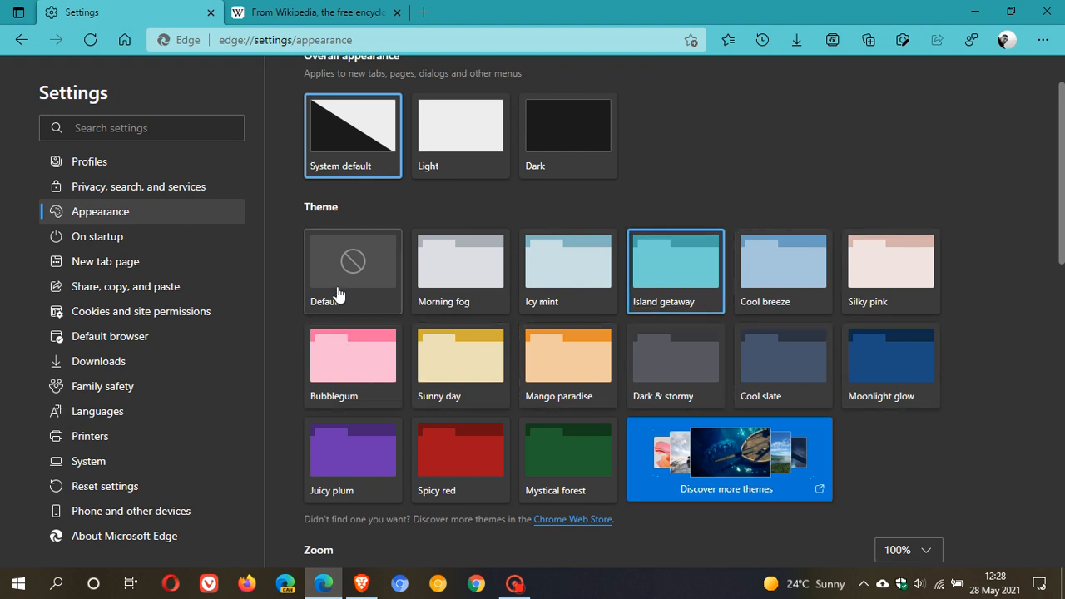
# Revert the browser colours by selecting the Default theme tile
pyautogui.click(352, 261)
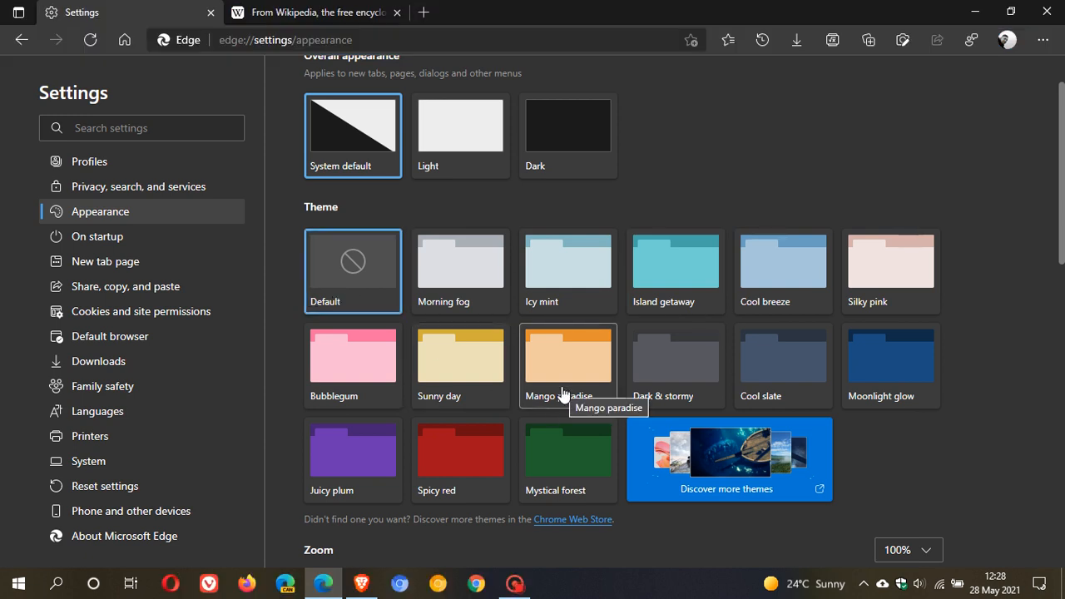
pyautogui.moveTo(571, 387)
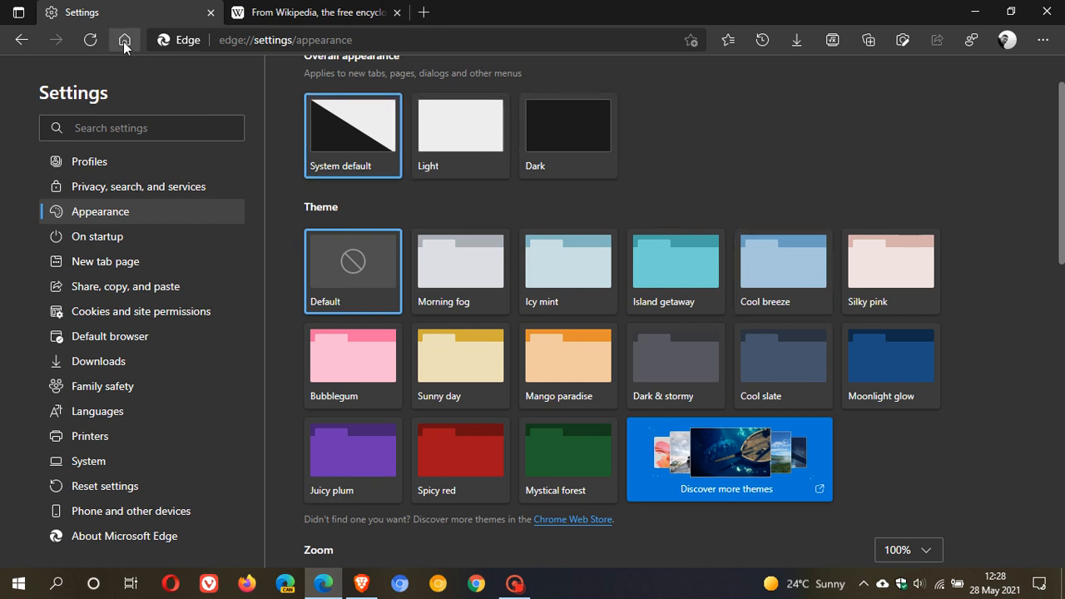
pyautogui.moveTo(125, 39)
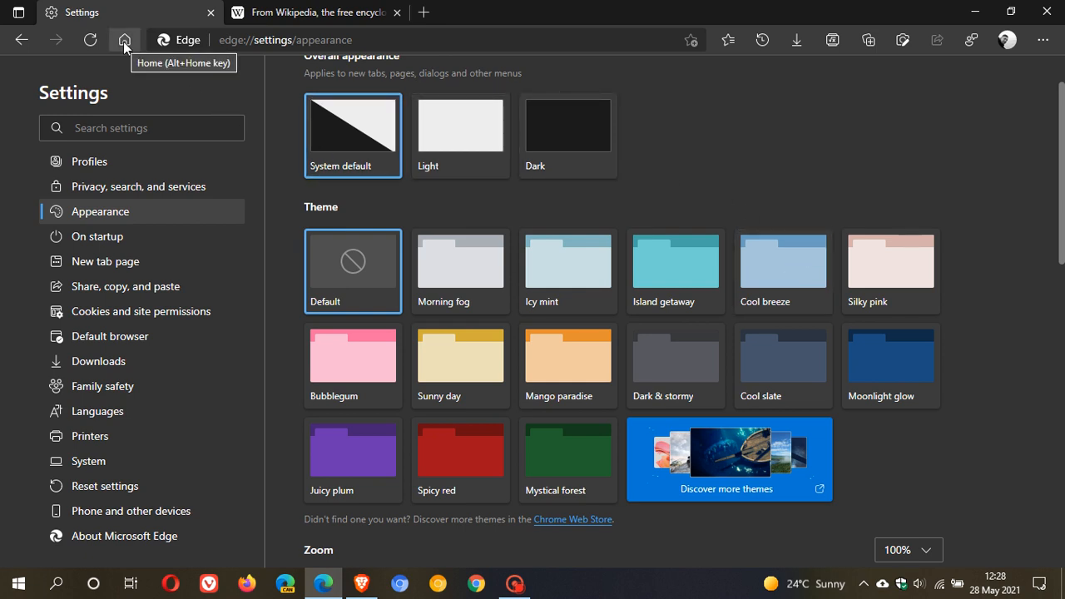
# From the home new tab feed, open Discover Interests, browse topics, and reopen it
pyautogui.click(124, 39)
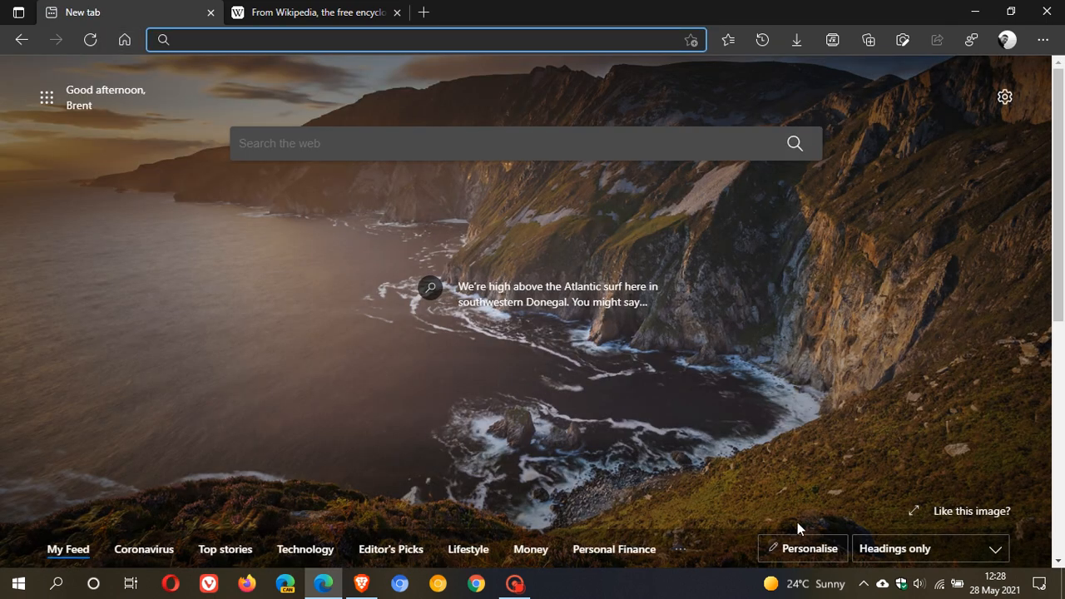
pyautogui.scroll(-3)
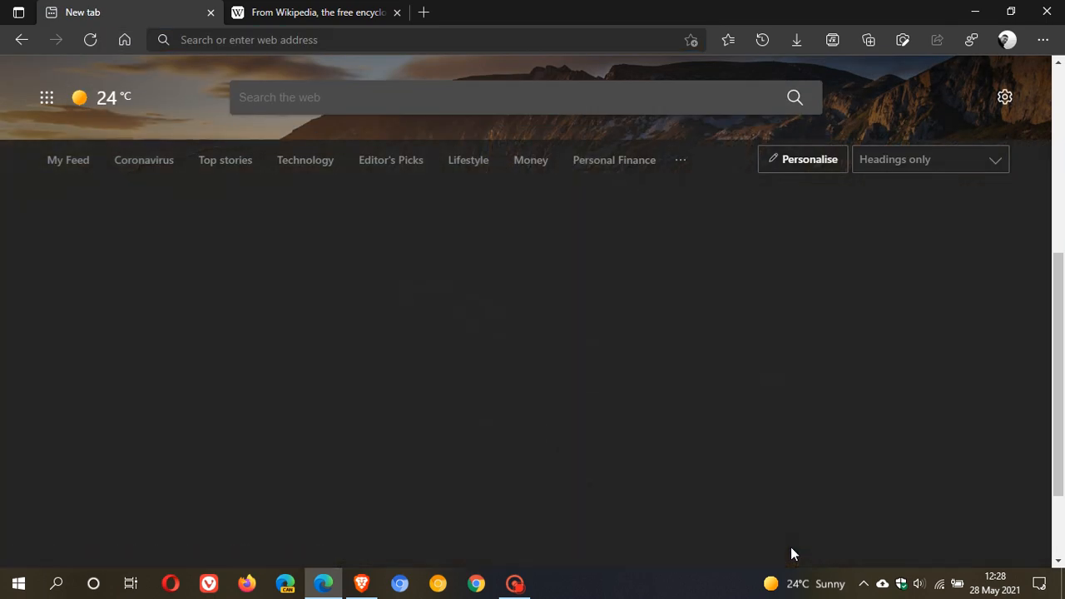
pyautogui.click(802, 159)
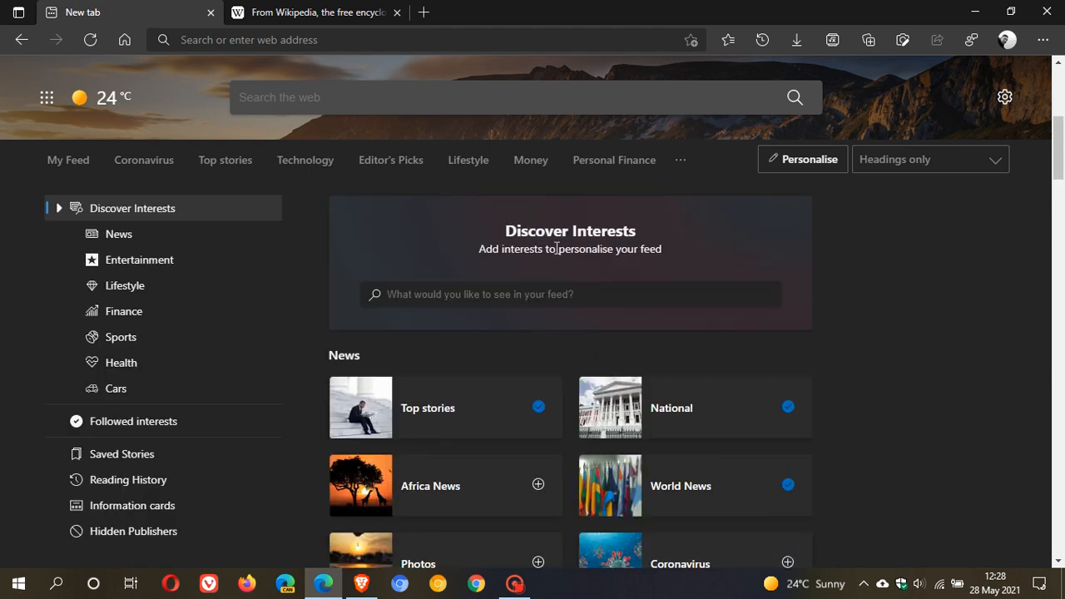
pyautogui.moveTo(594, 256)
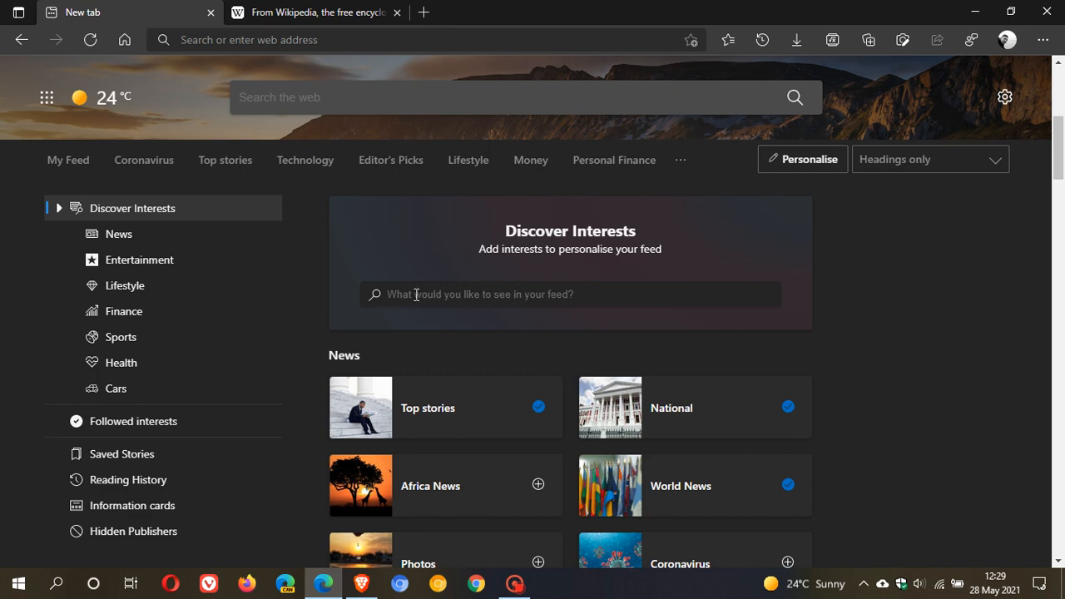
pyautogui.scroll(-3)
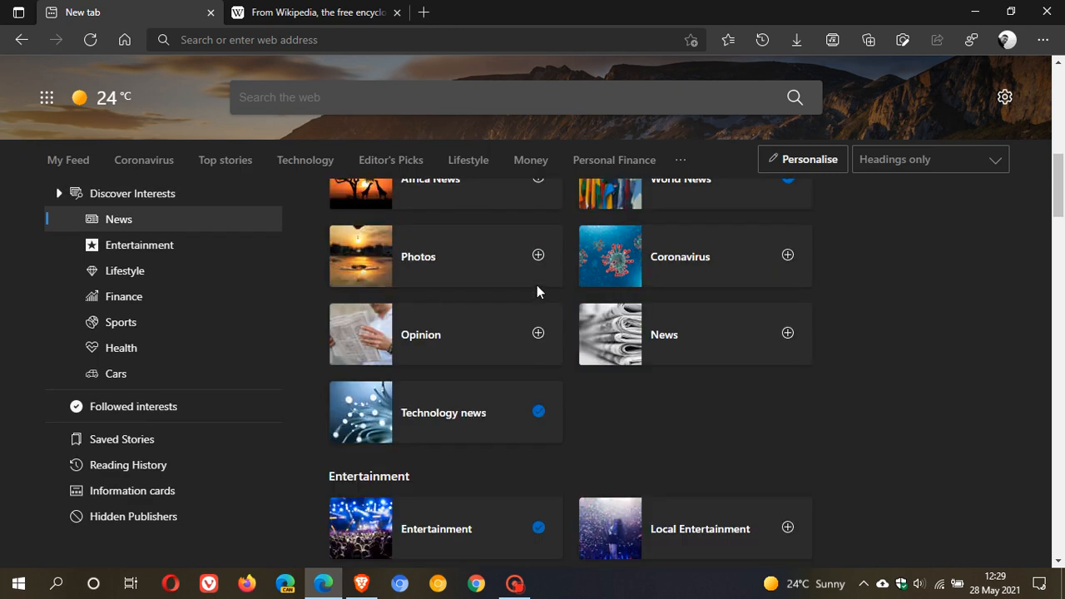
pyautogui.click(125, 271)
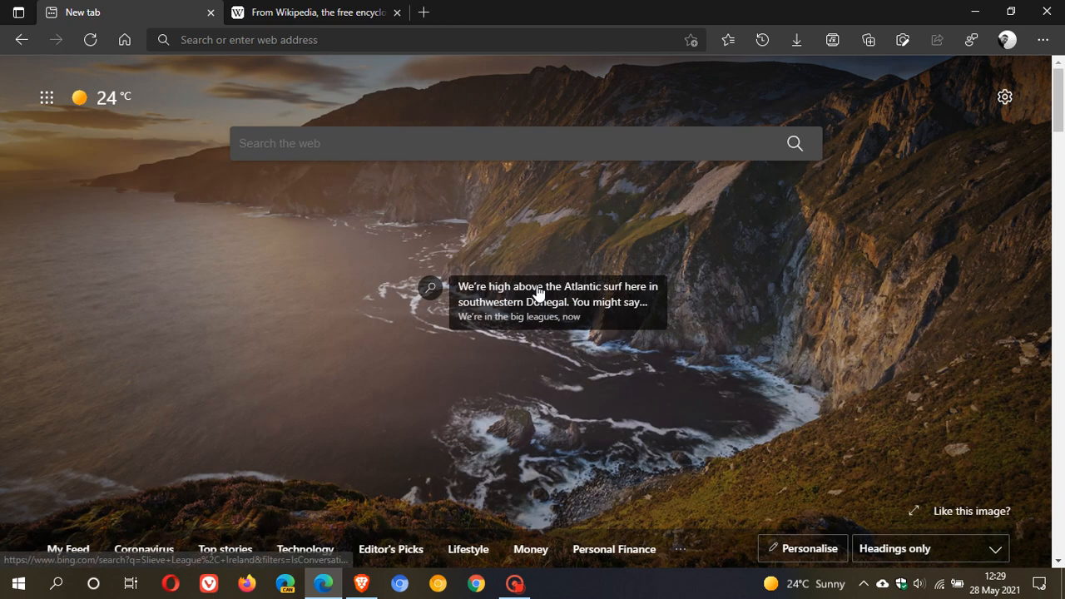
pyautogui.moveTo(799, 590)
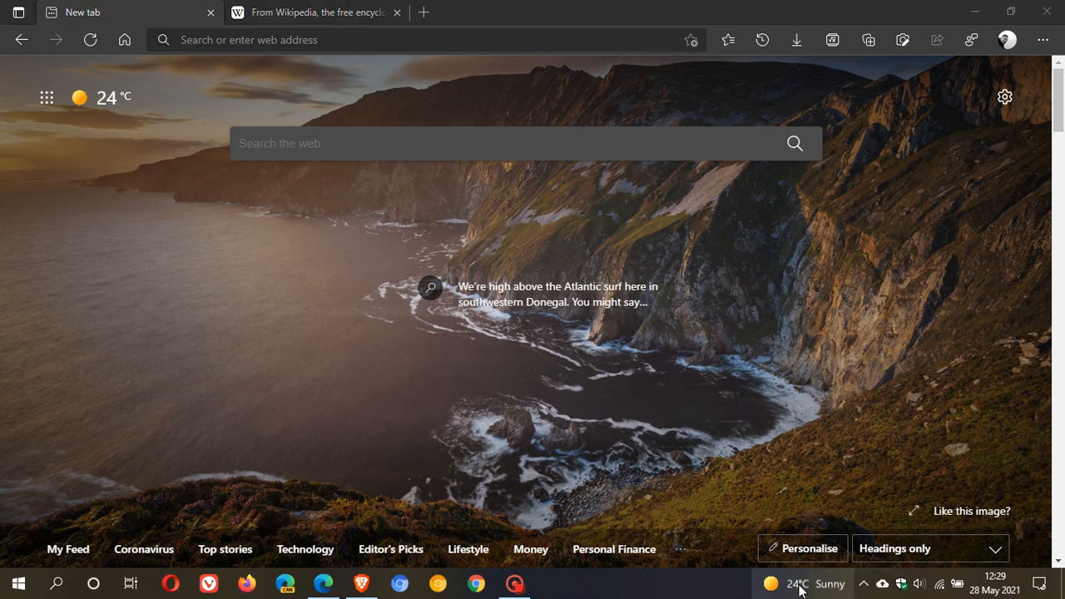
pyautogui.click(804, 583)
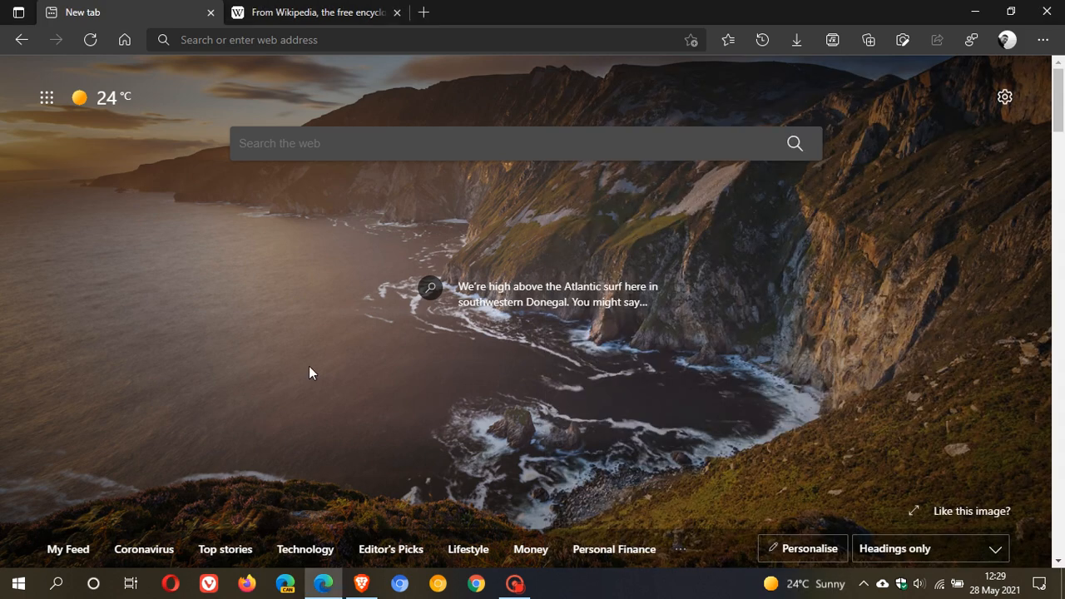
pyautogui.click(801, 547)
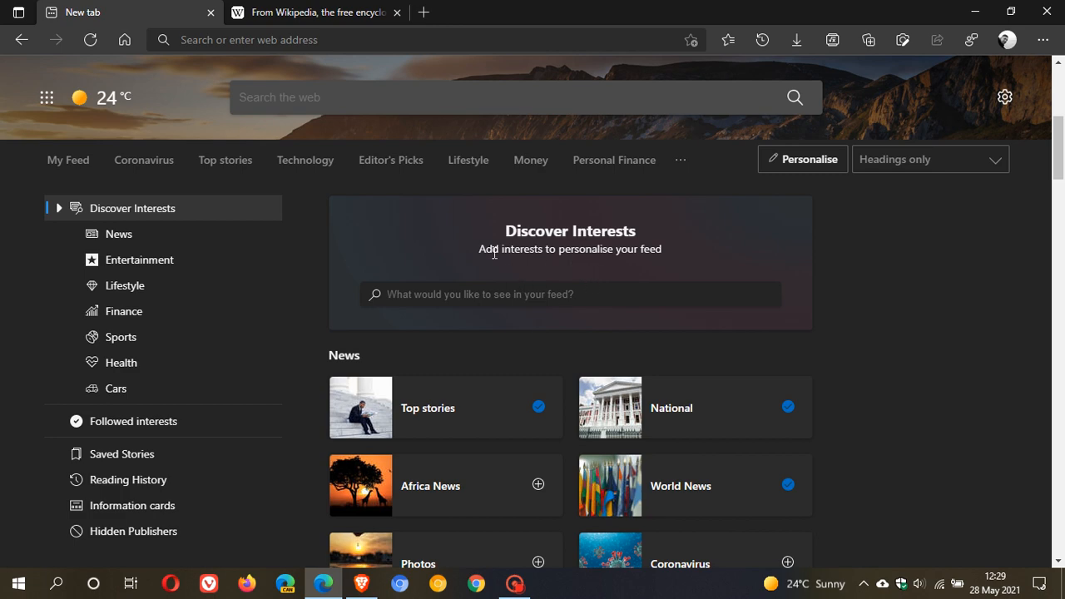
pyautogui.moveTo(672, 262)
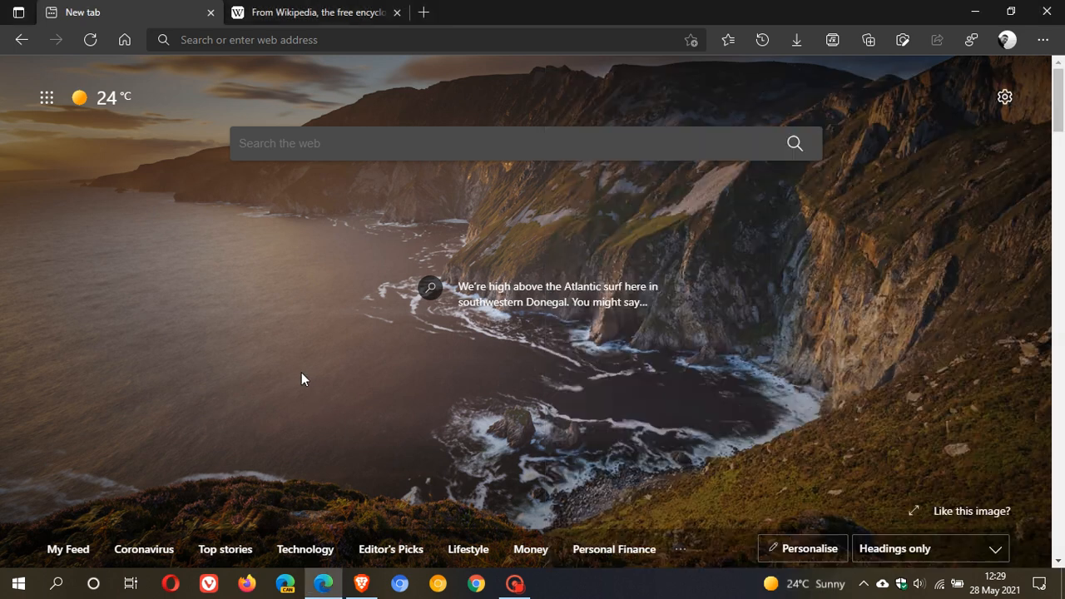
pyautogui.moveTo(555, 416)
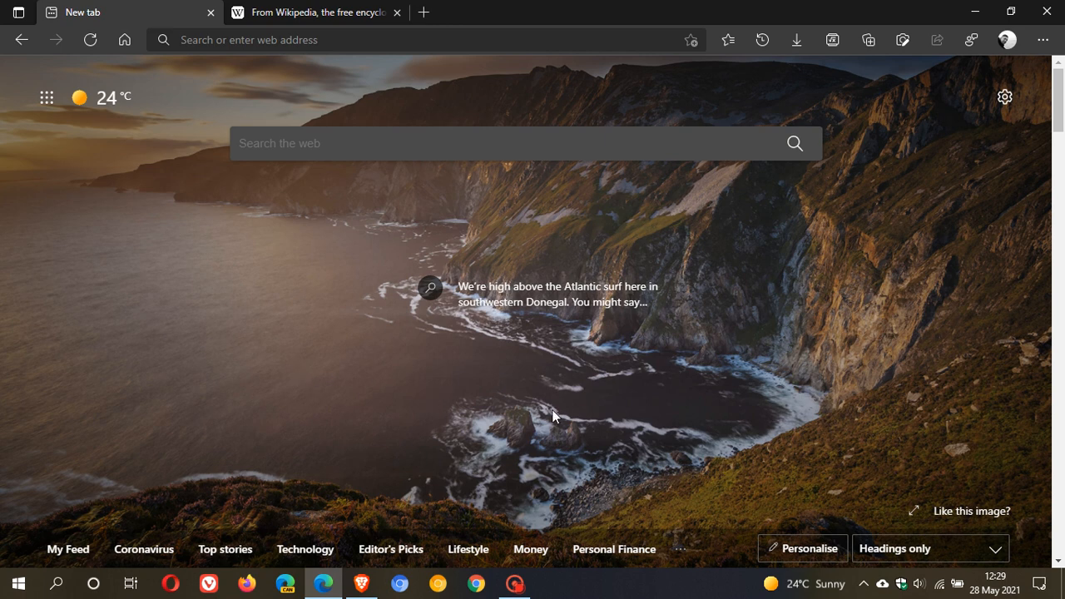
pyautogui.moveTo(547, 415)
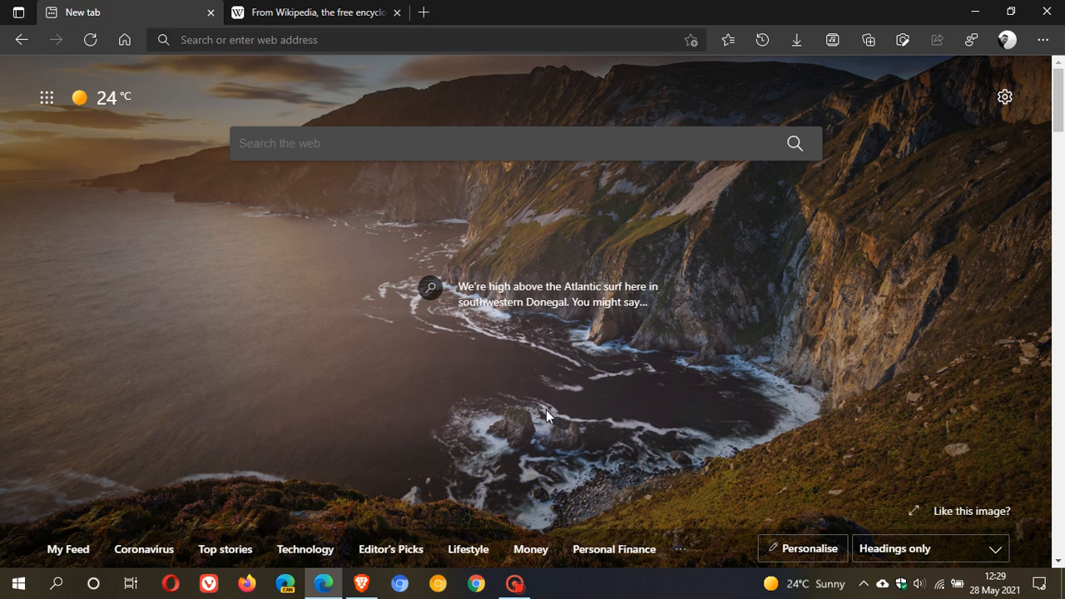
pyautogui.moveTo(542, 408)
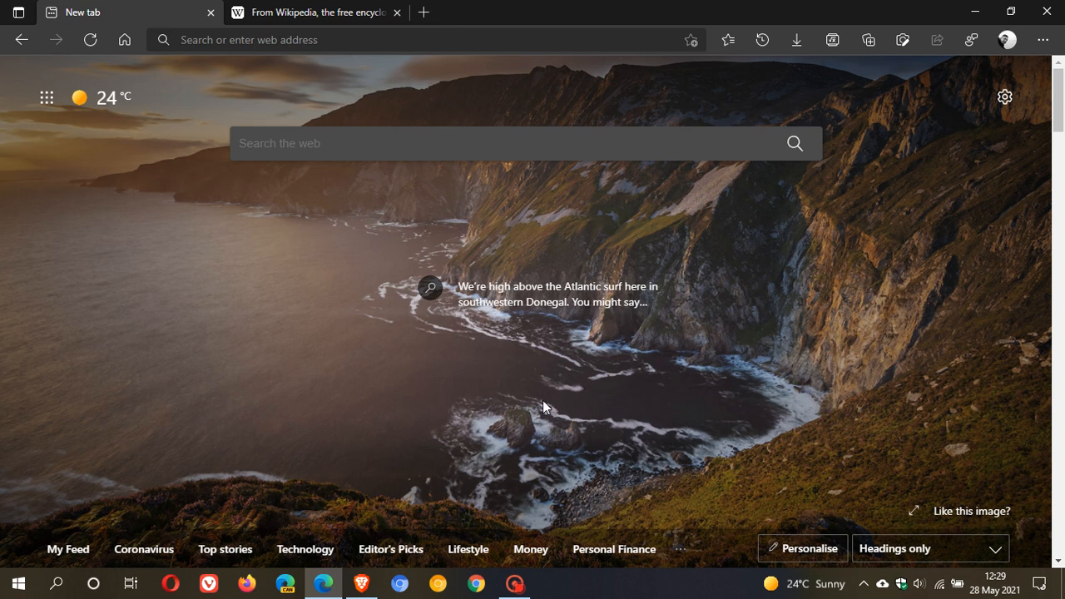
pyautogui.moveTo(614, 391)
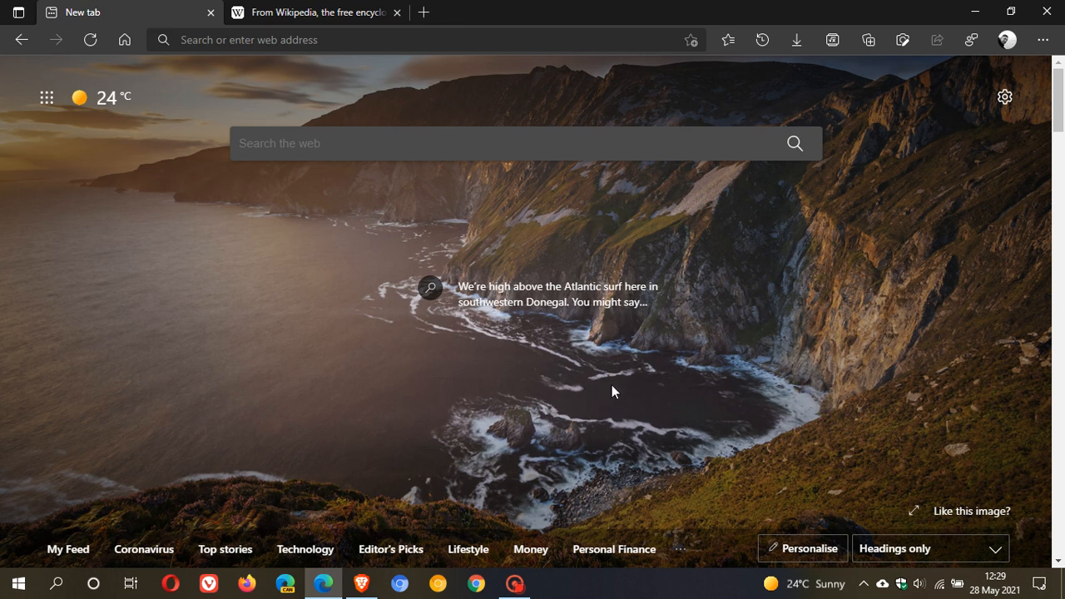